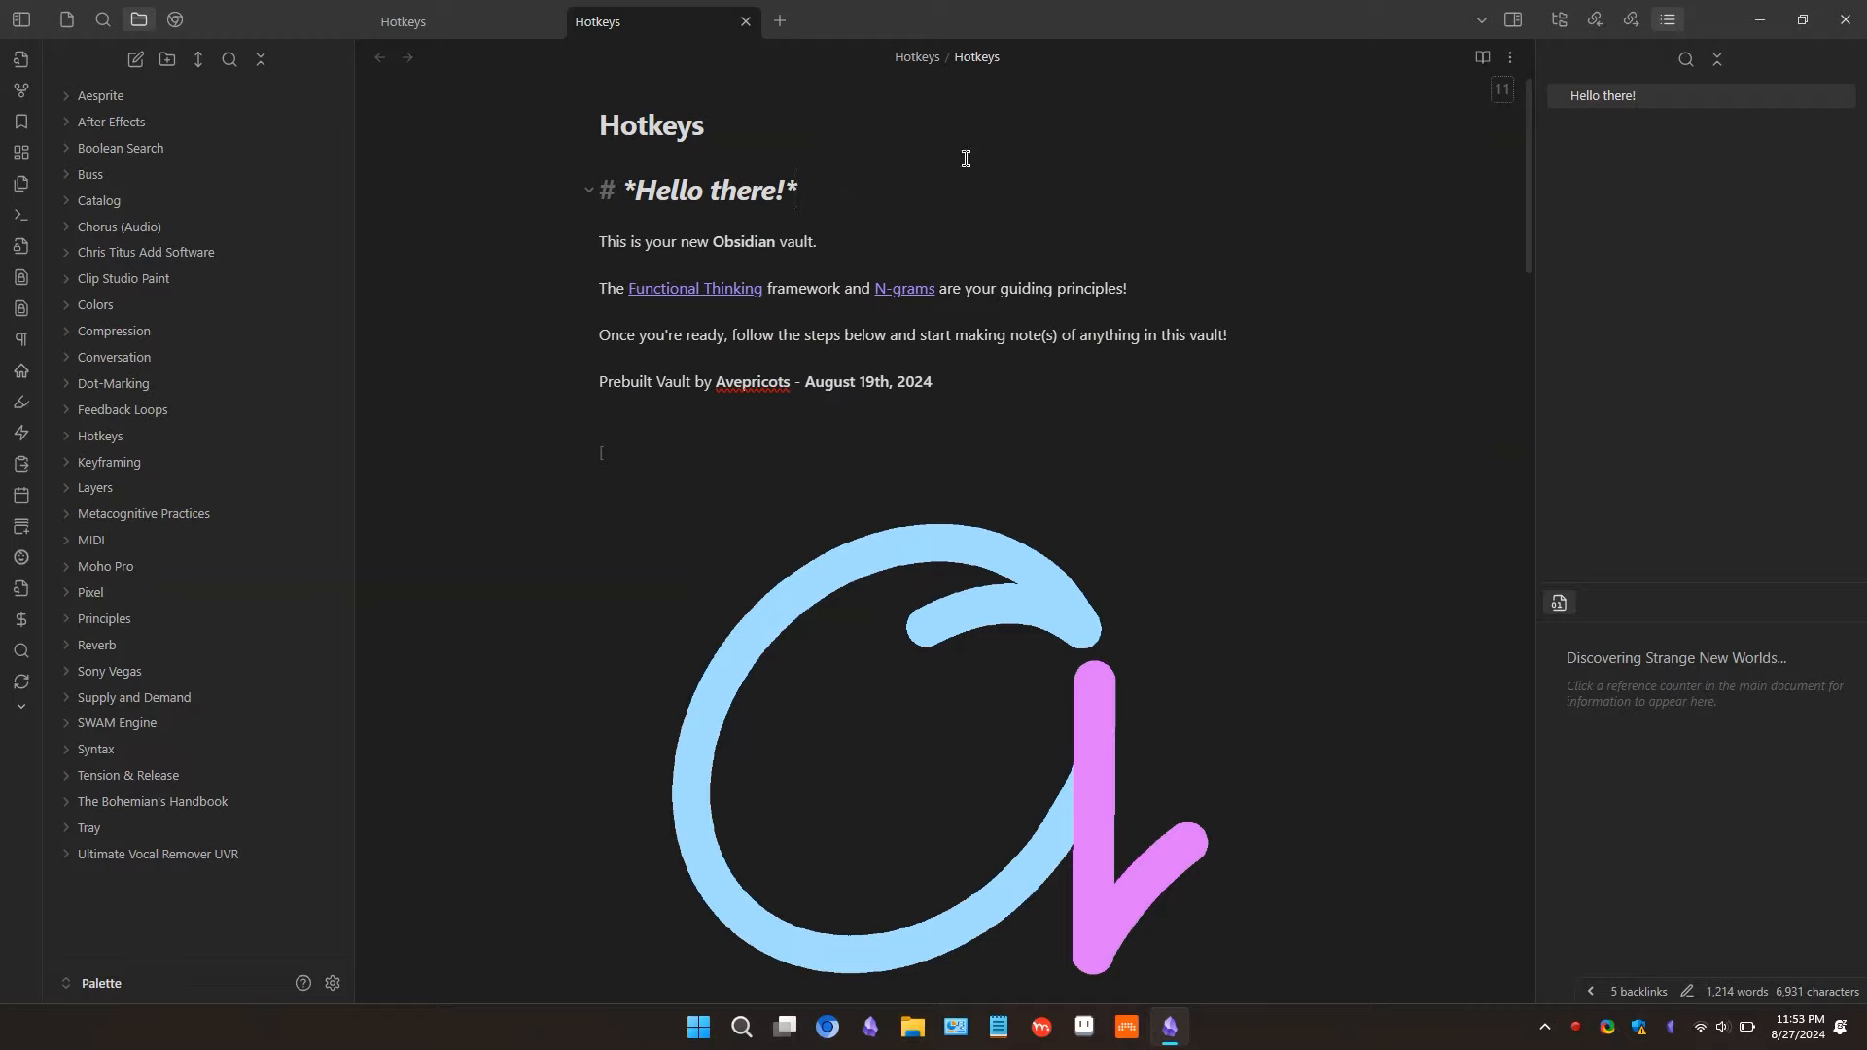
mouse_move(1219, 434)
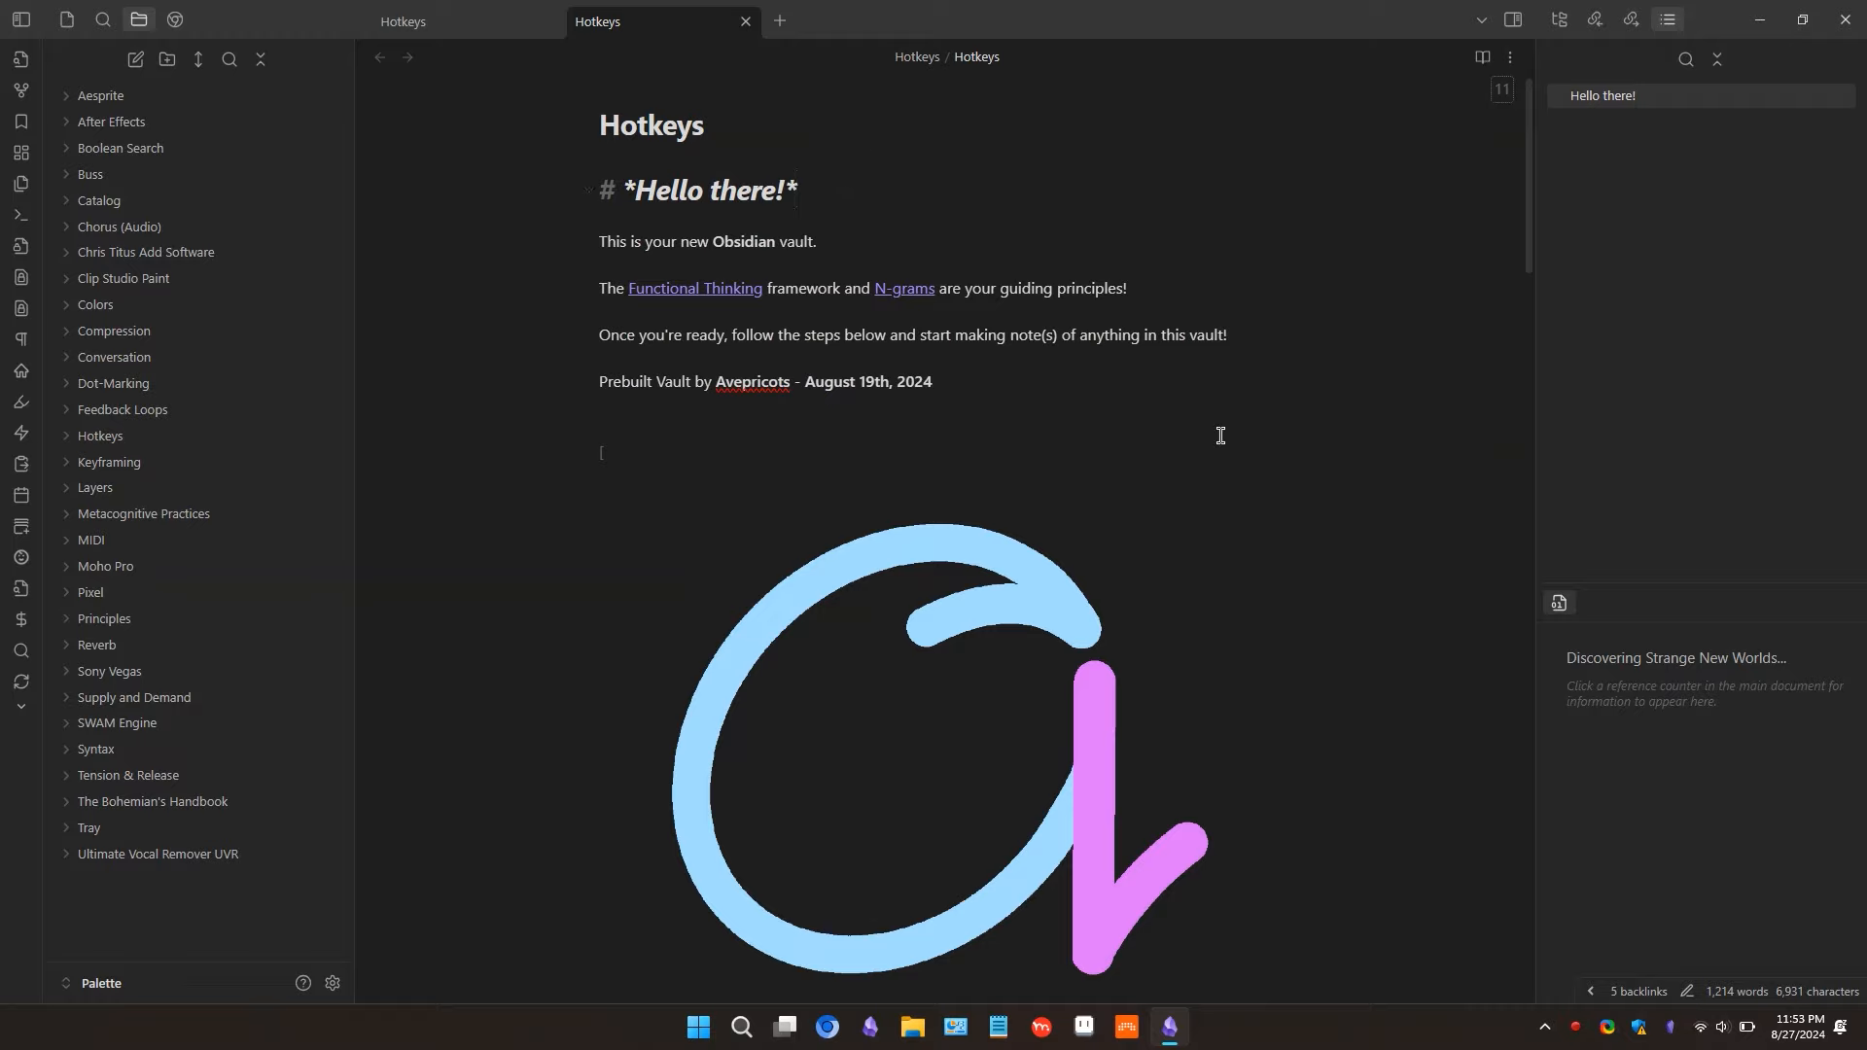
mouse_move(1167, 479)
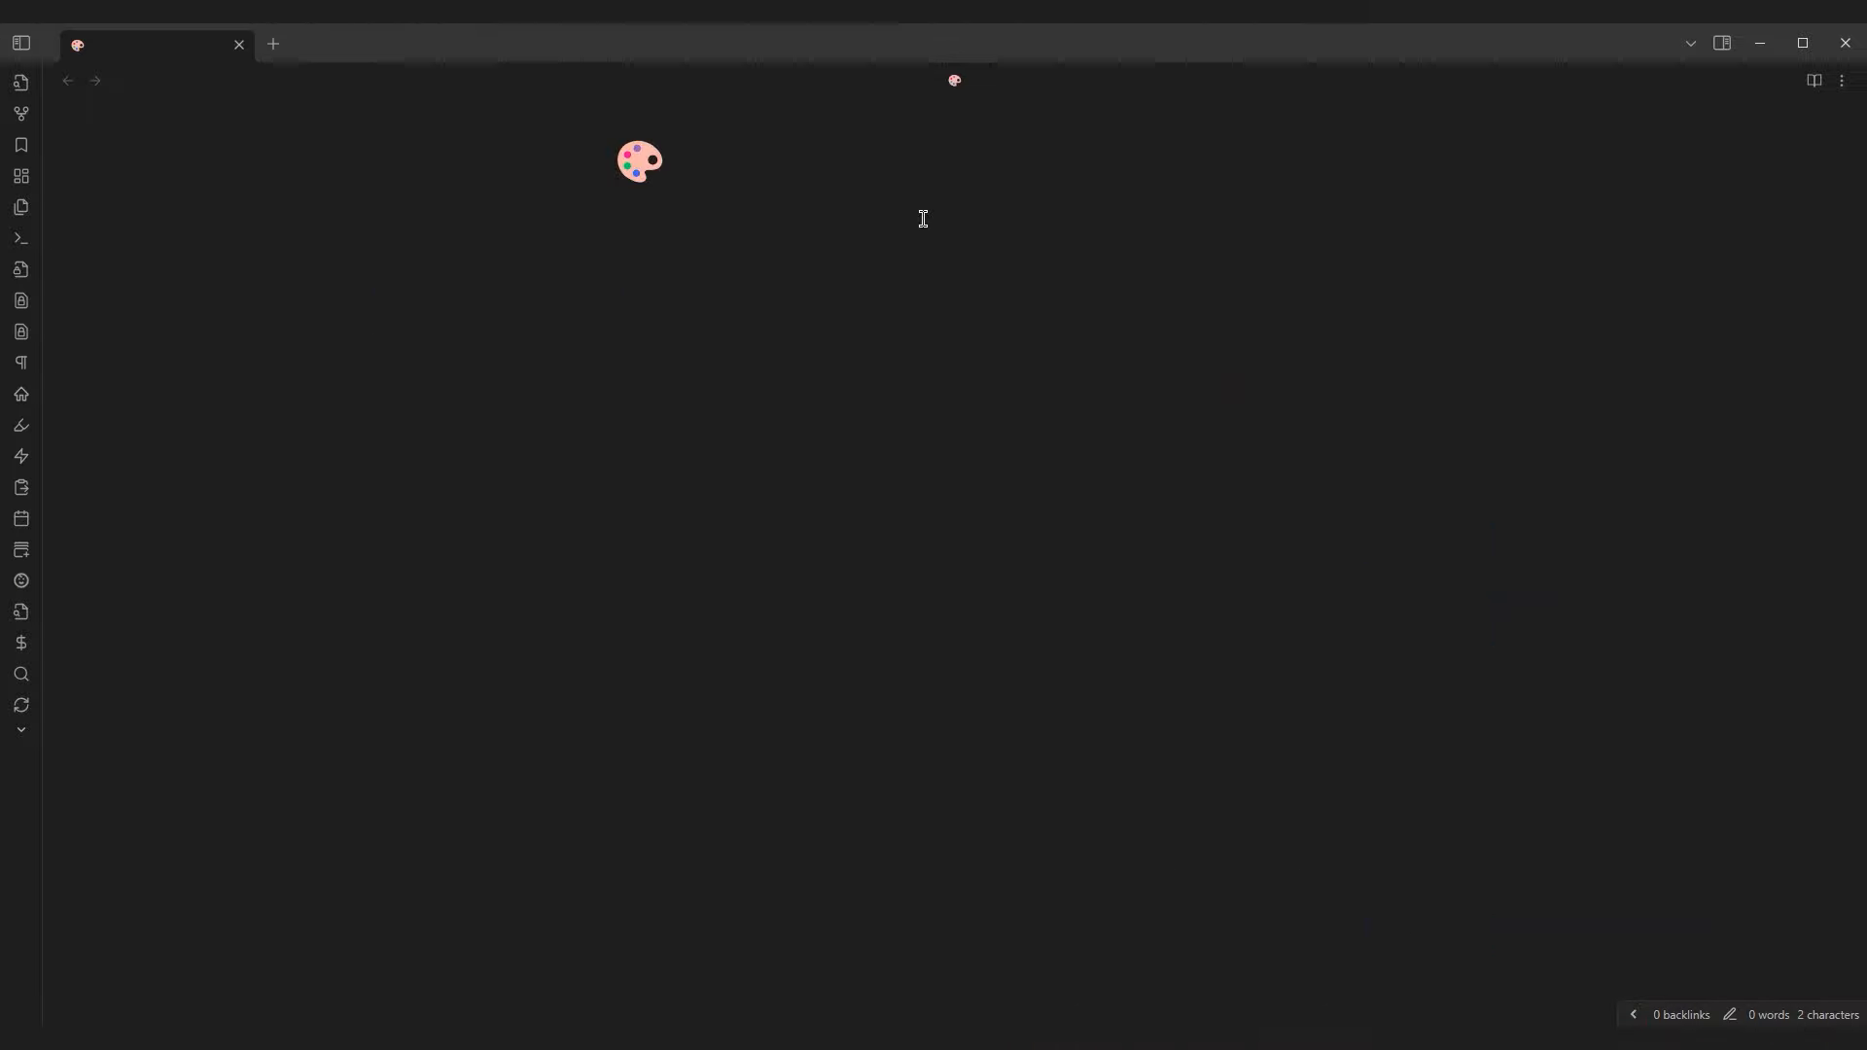
Step: Write the 'Folder Note' = Any Note'' heading and link a block from the Hotkeys note via File Chucker
click(611, 269)
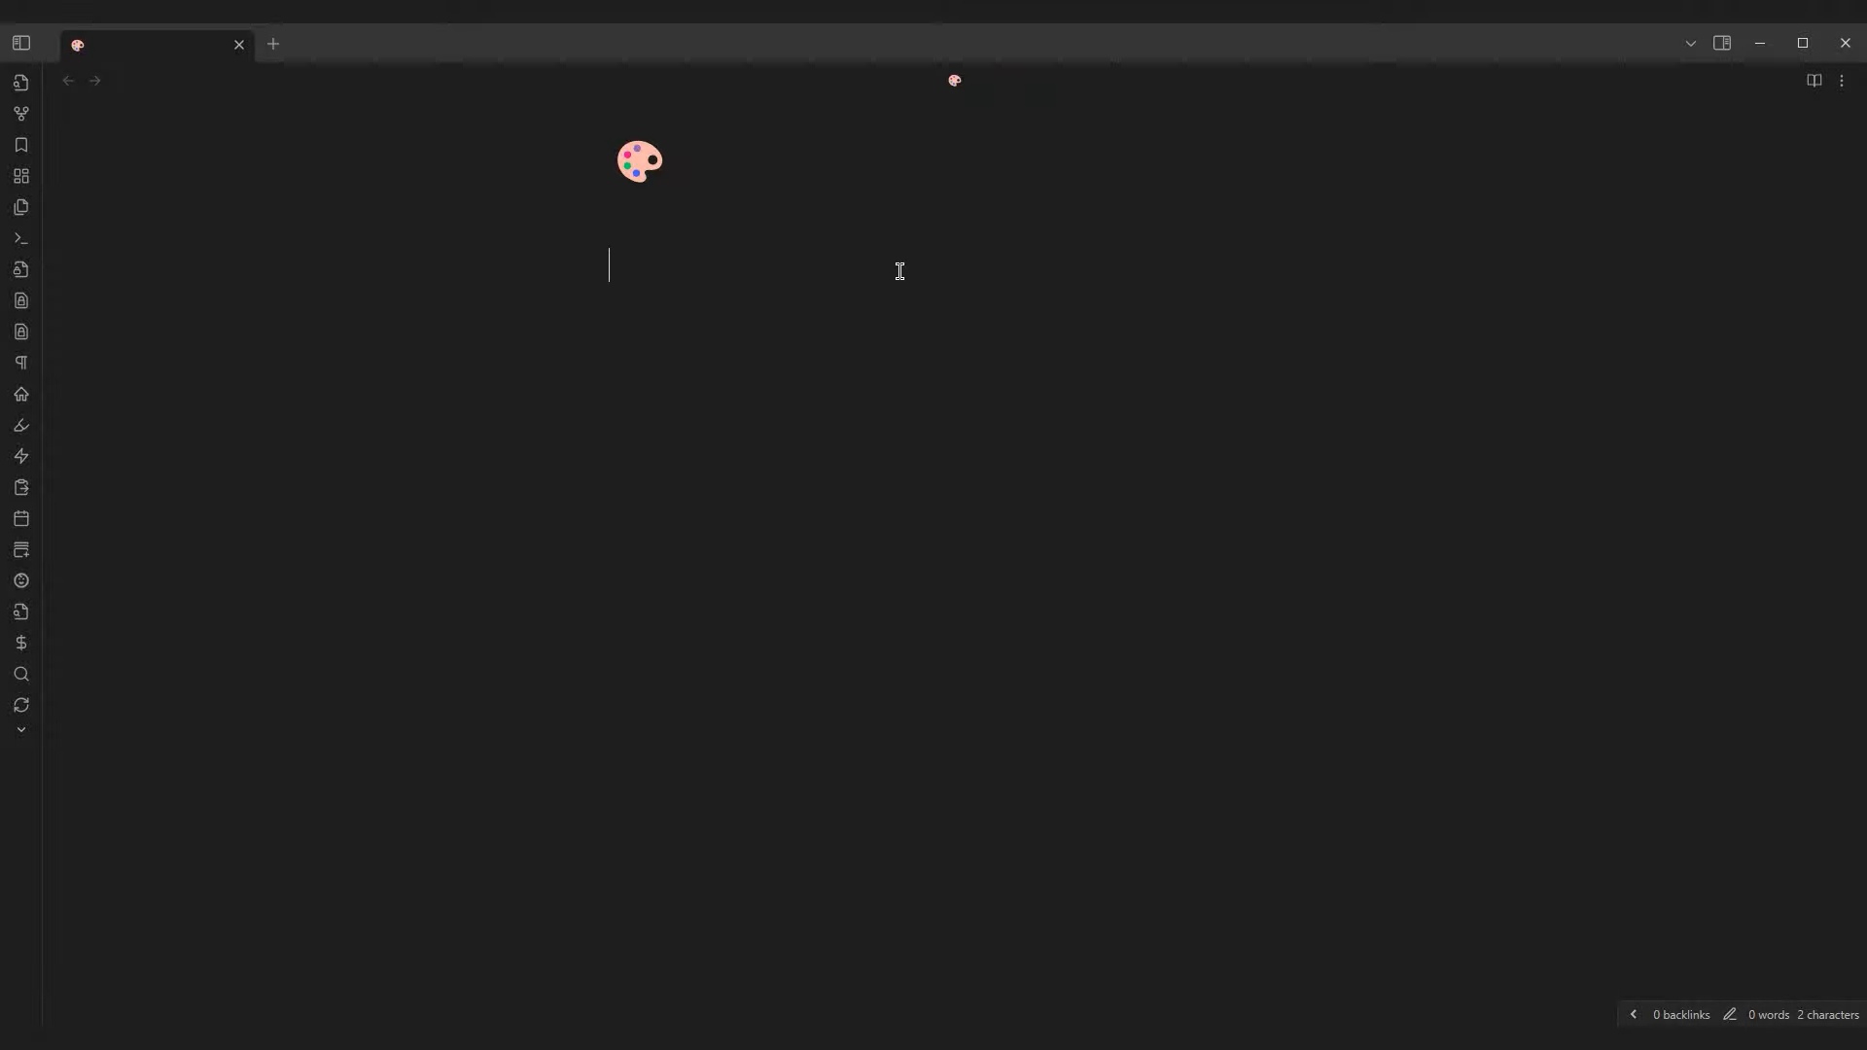
text(Folder Note' = Any Note')
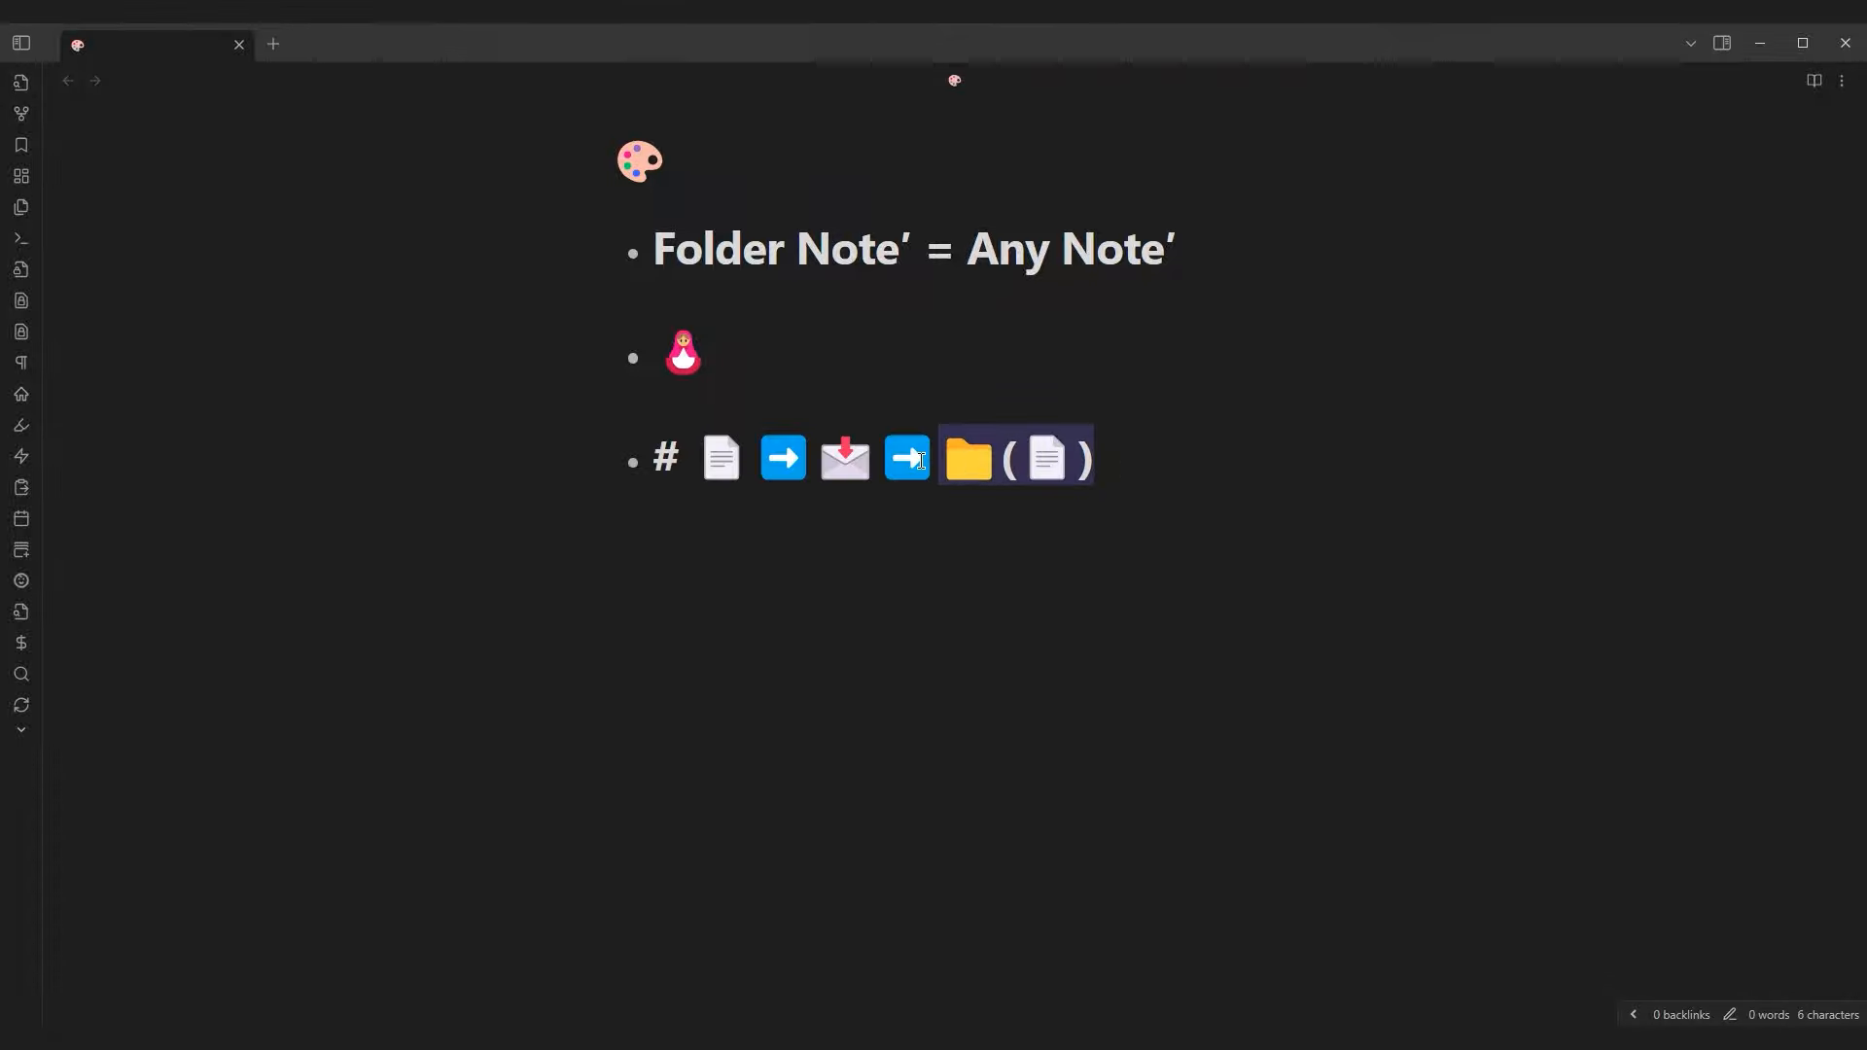
click(20, 43)
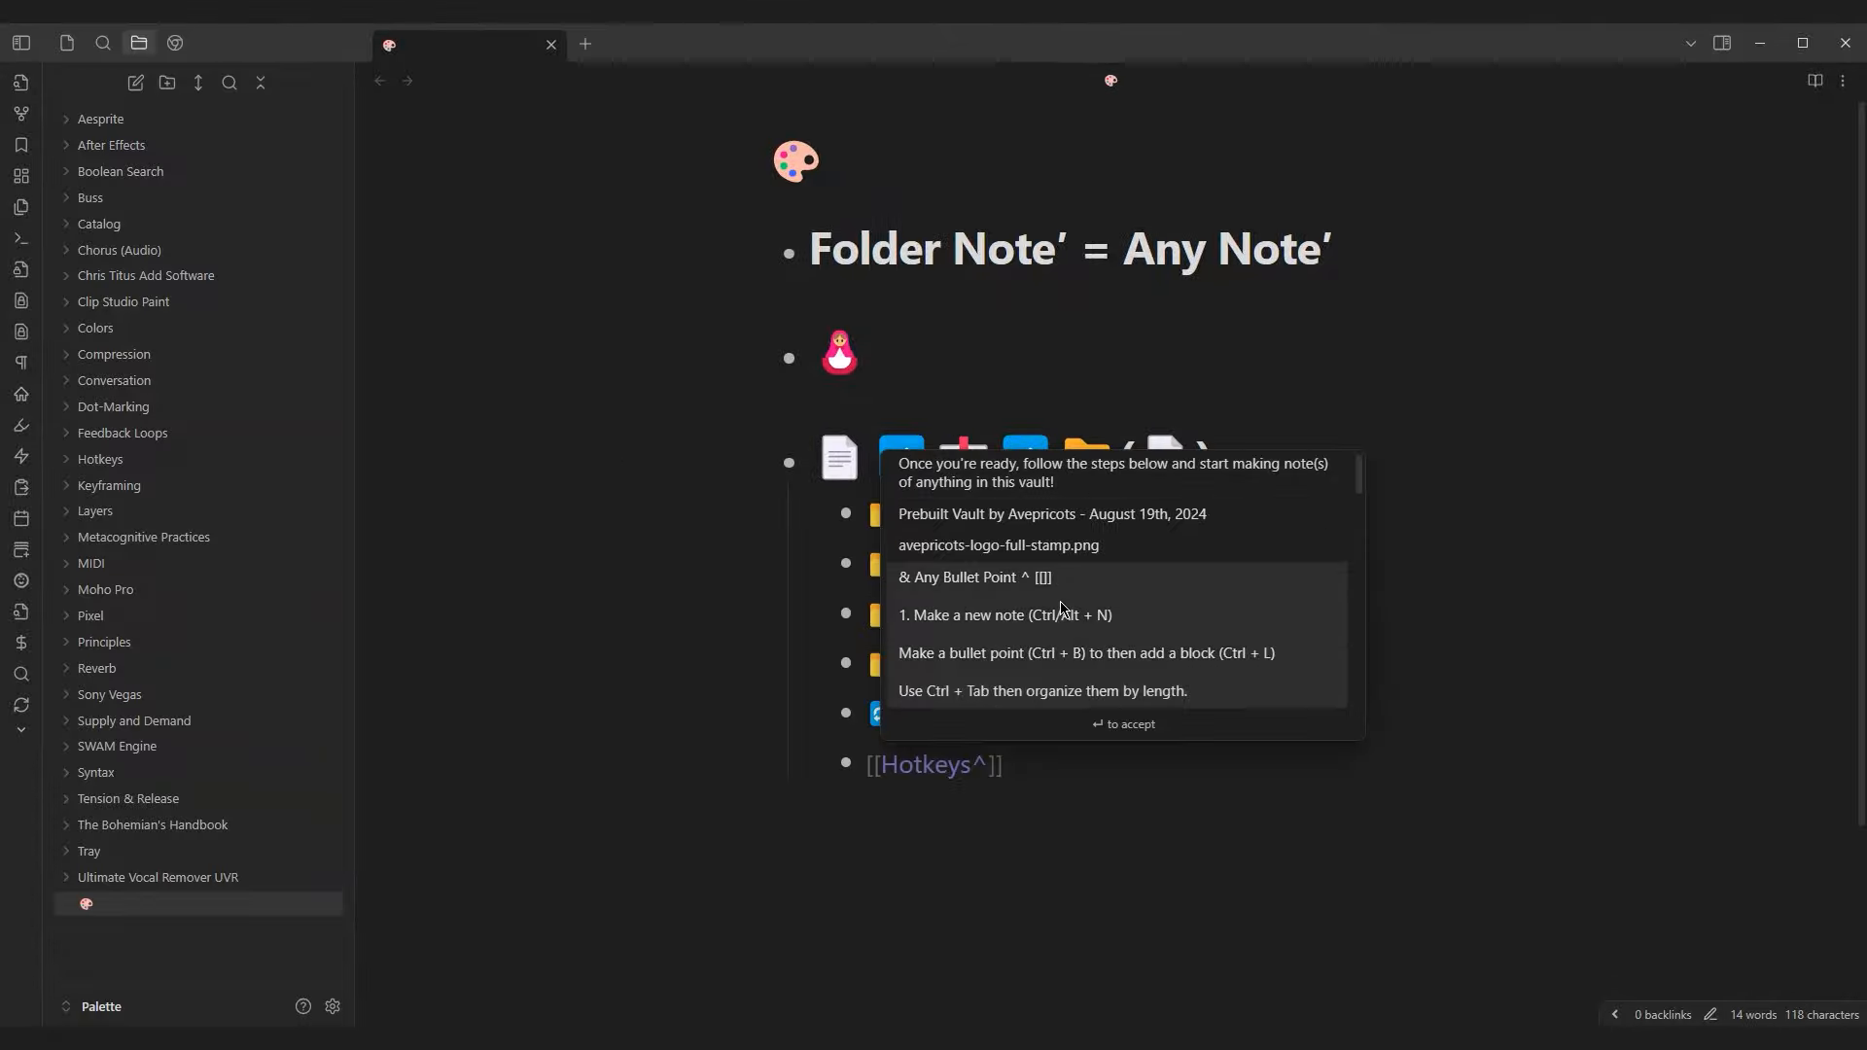
text(file chuck)
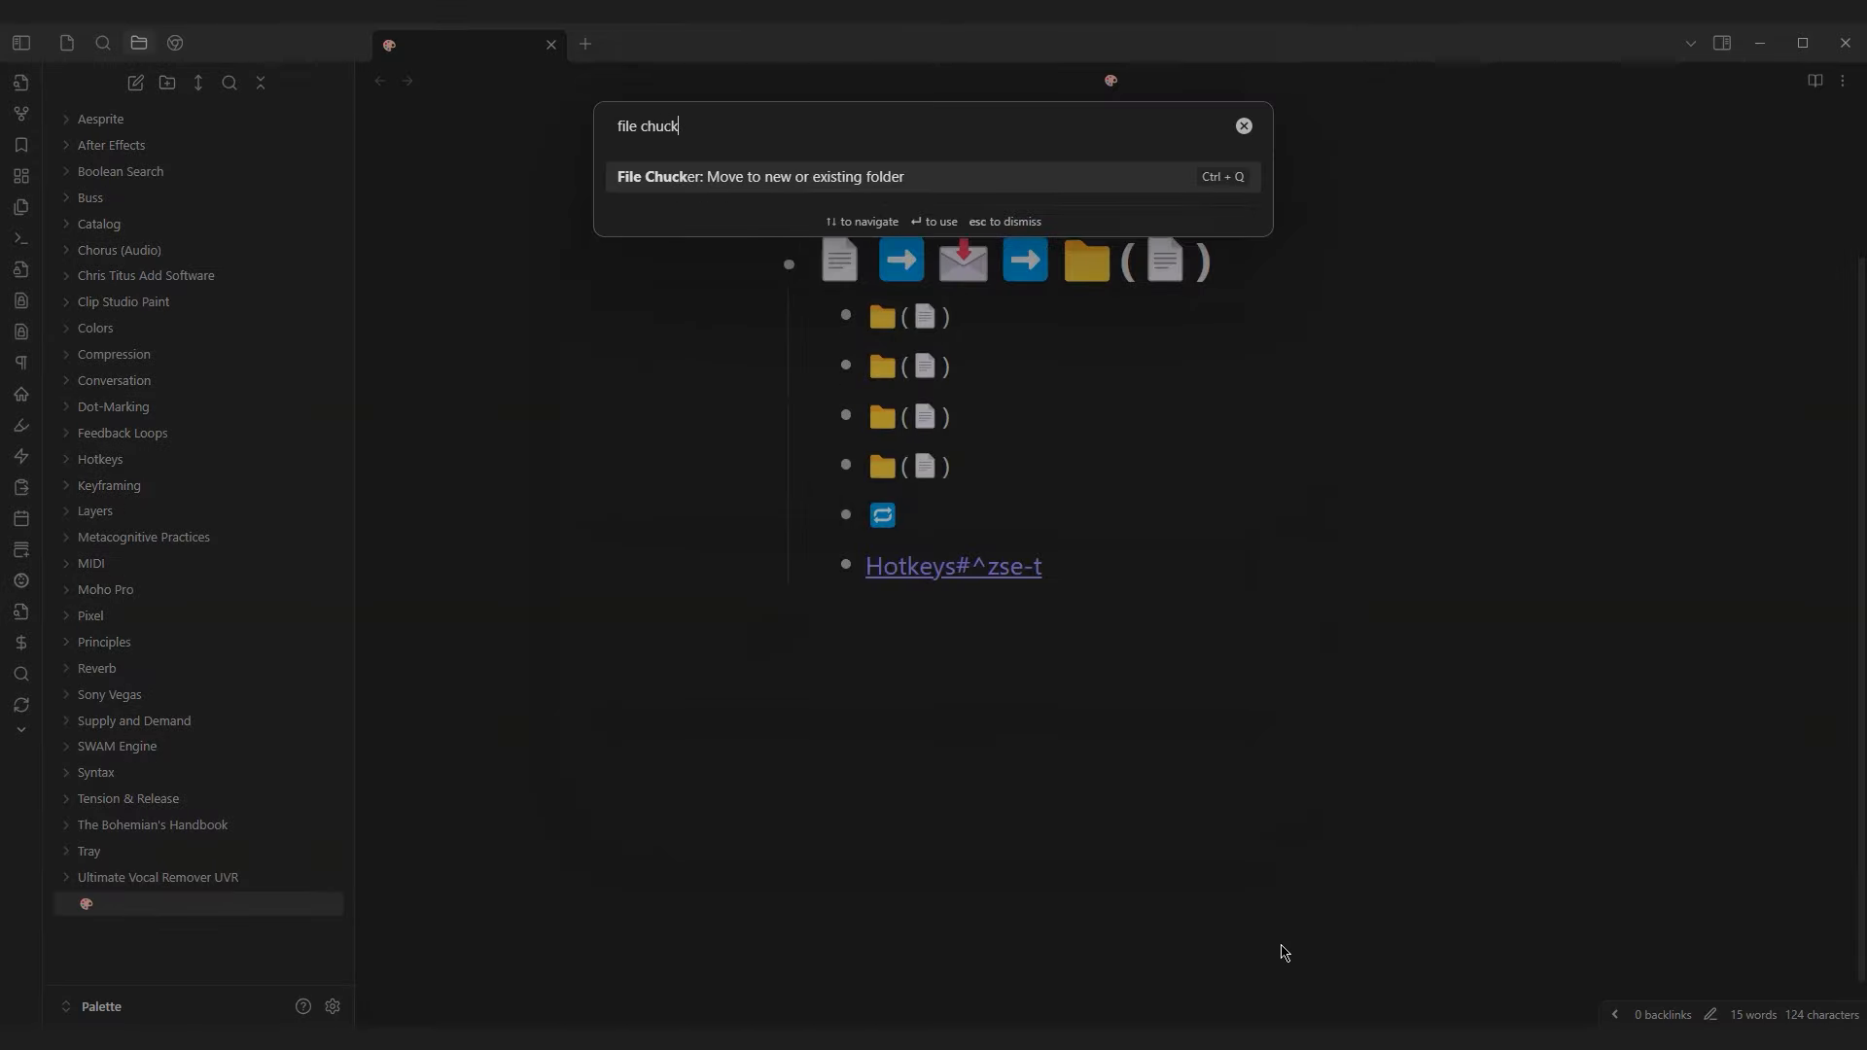
text(hotkeys)
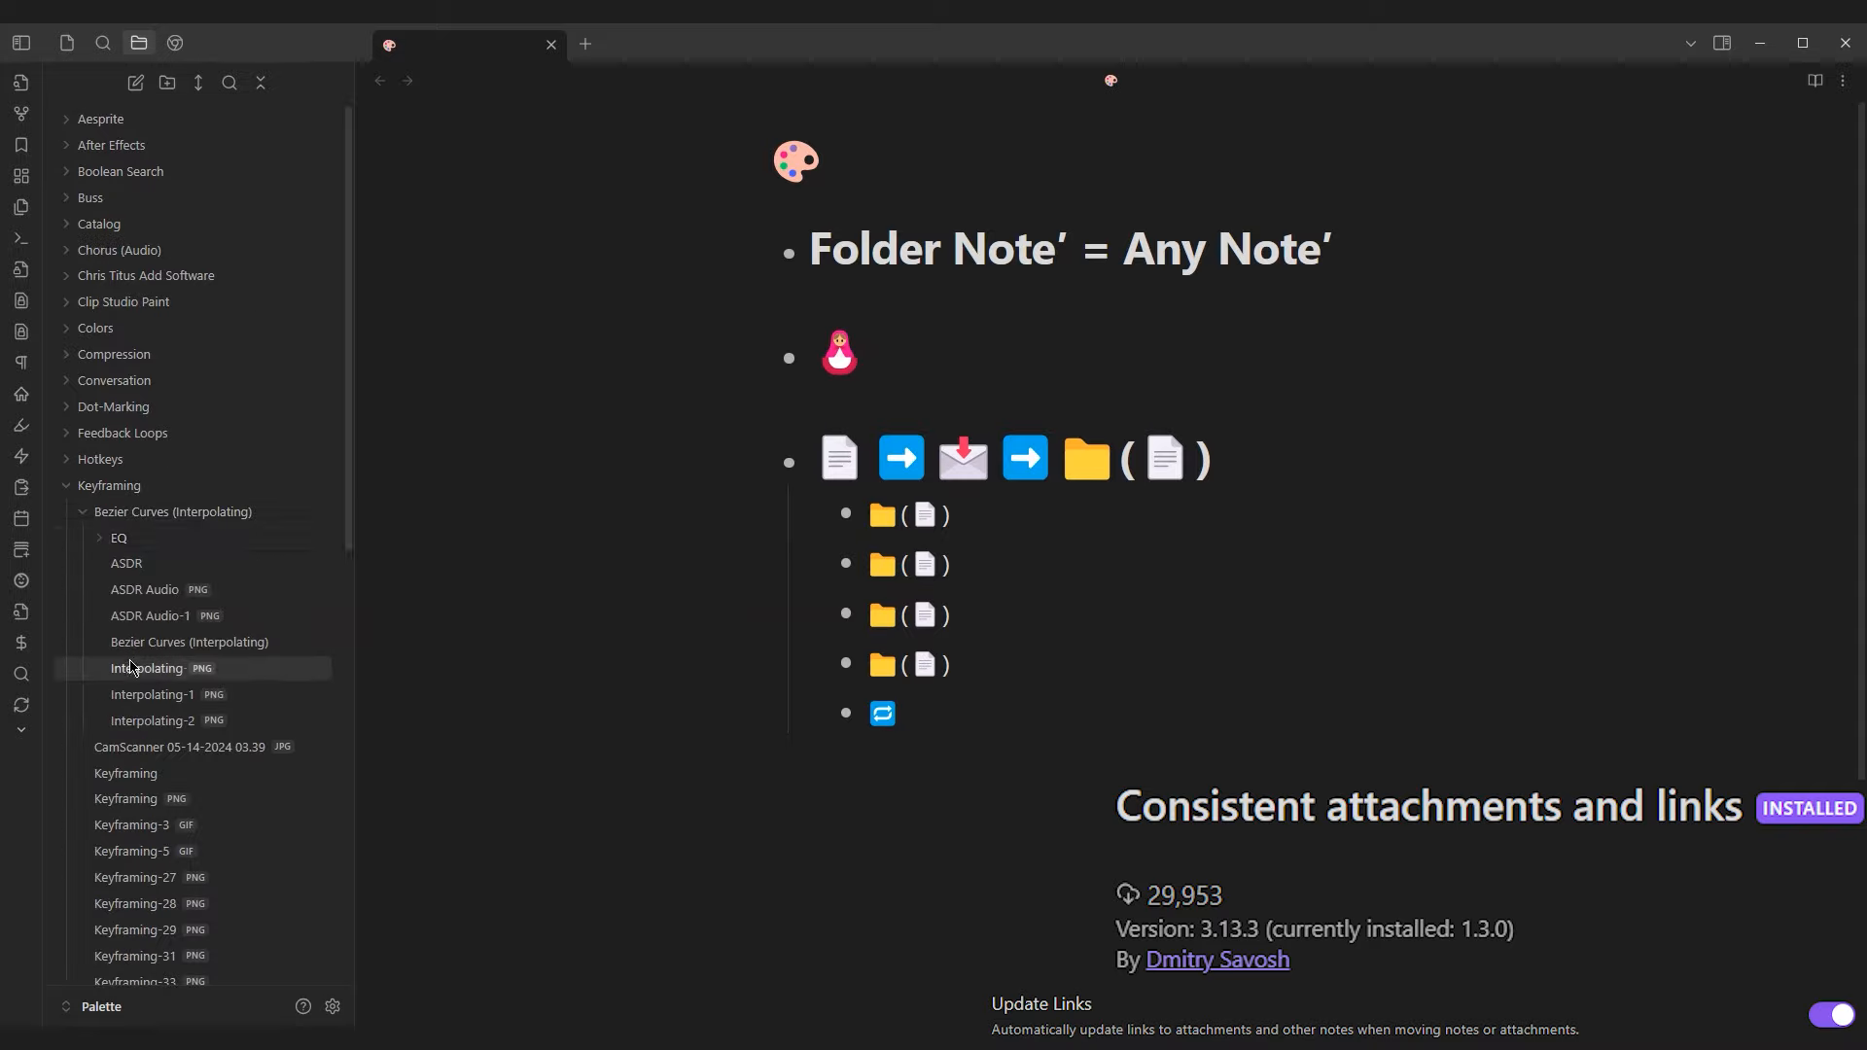
Step: Shift-select the four dated notes in the 🎨 folder and start merging them from the context menu
scroll(down, 3)
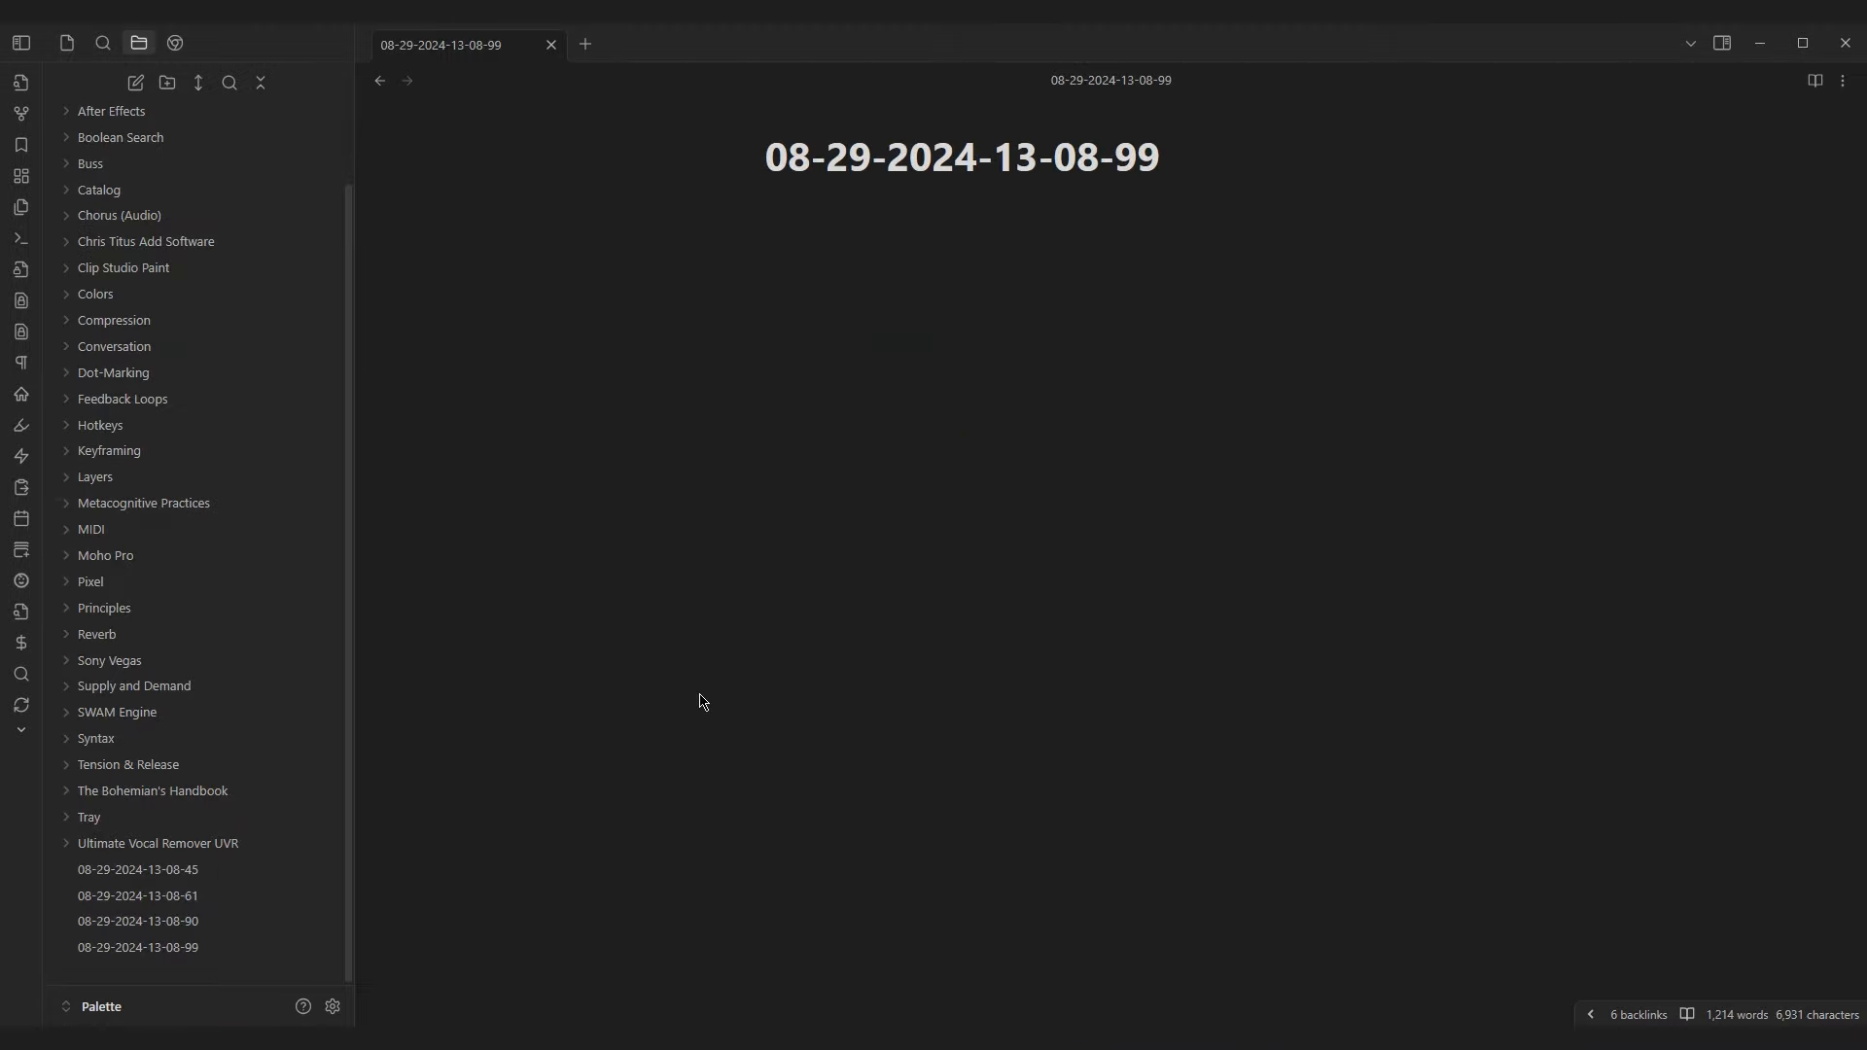
mouse_move(309, 863)
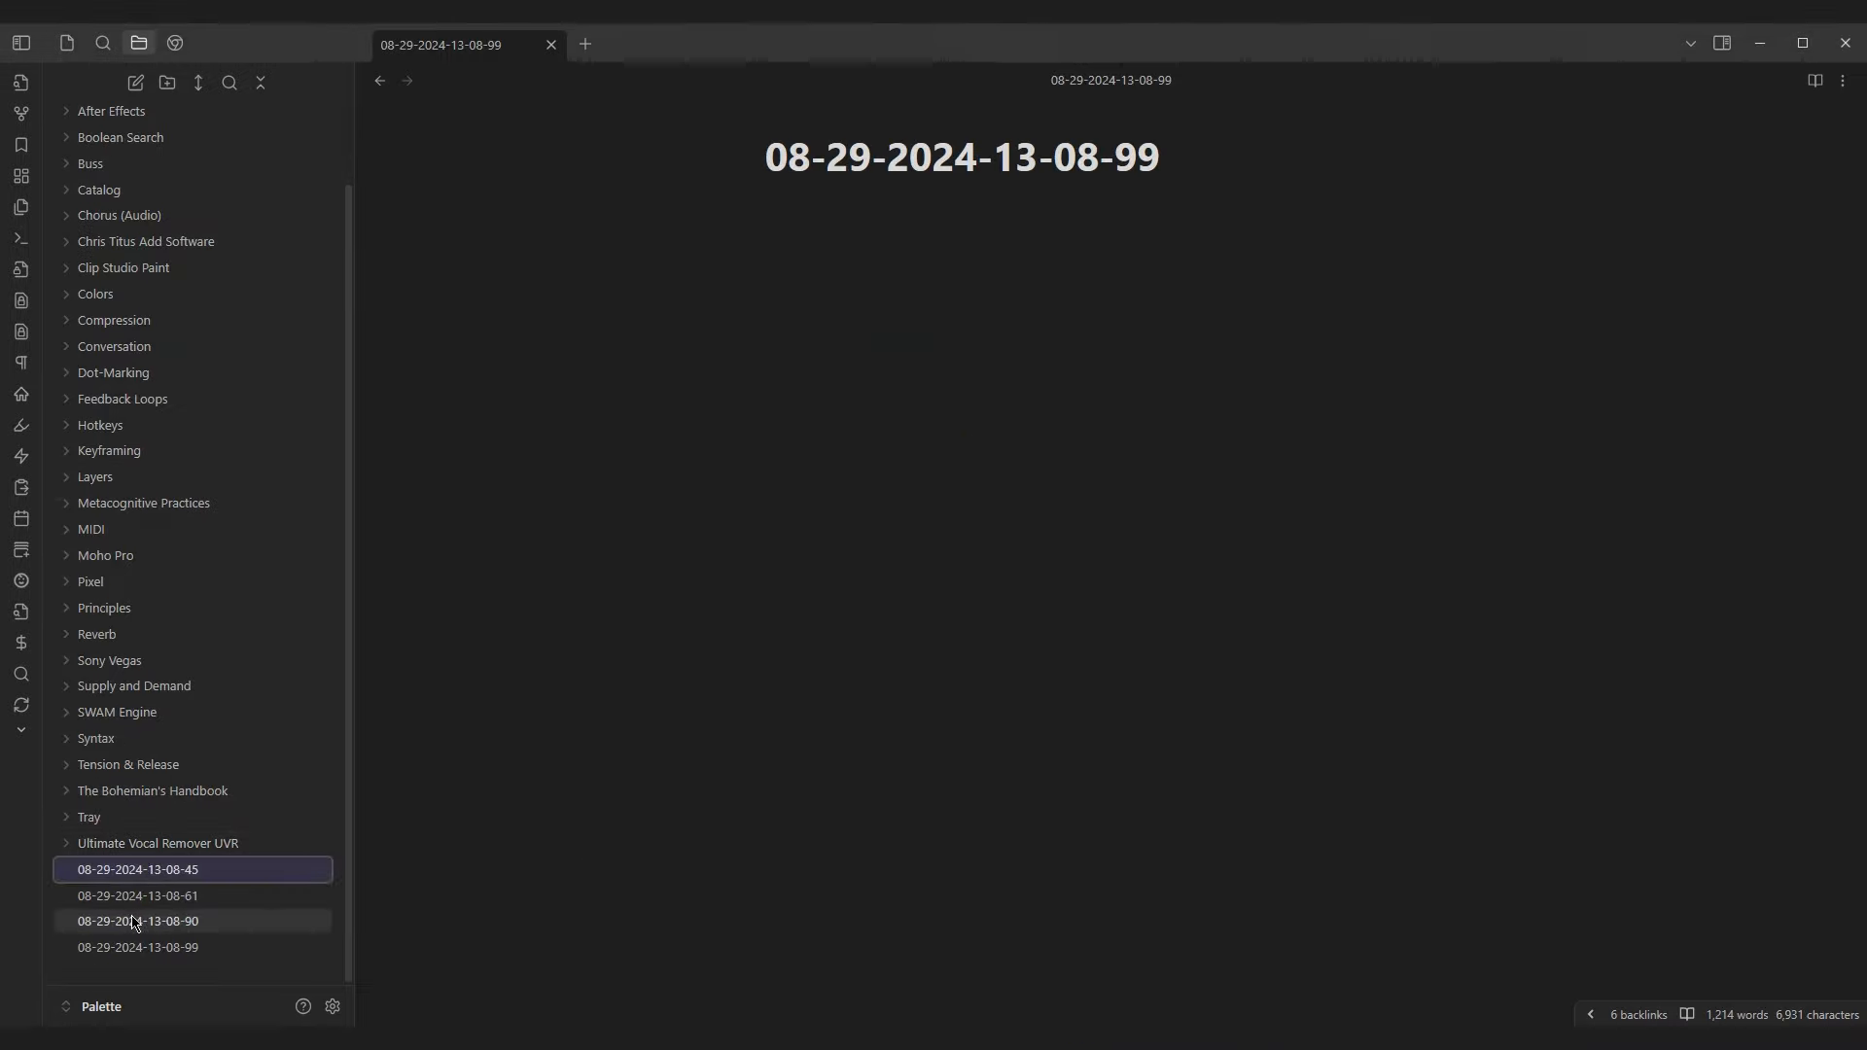
click(136, 947)
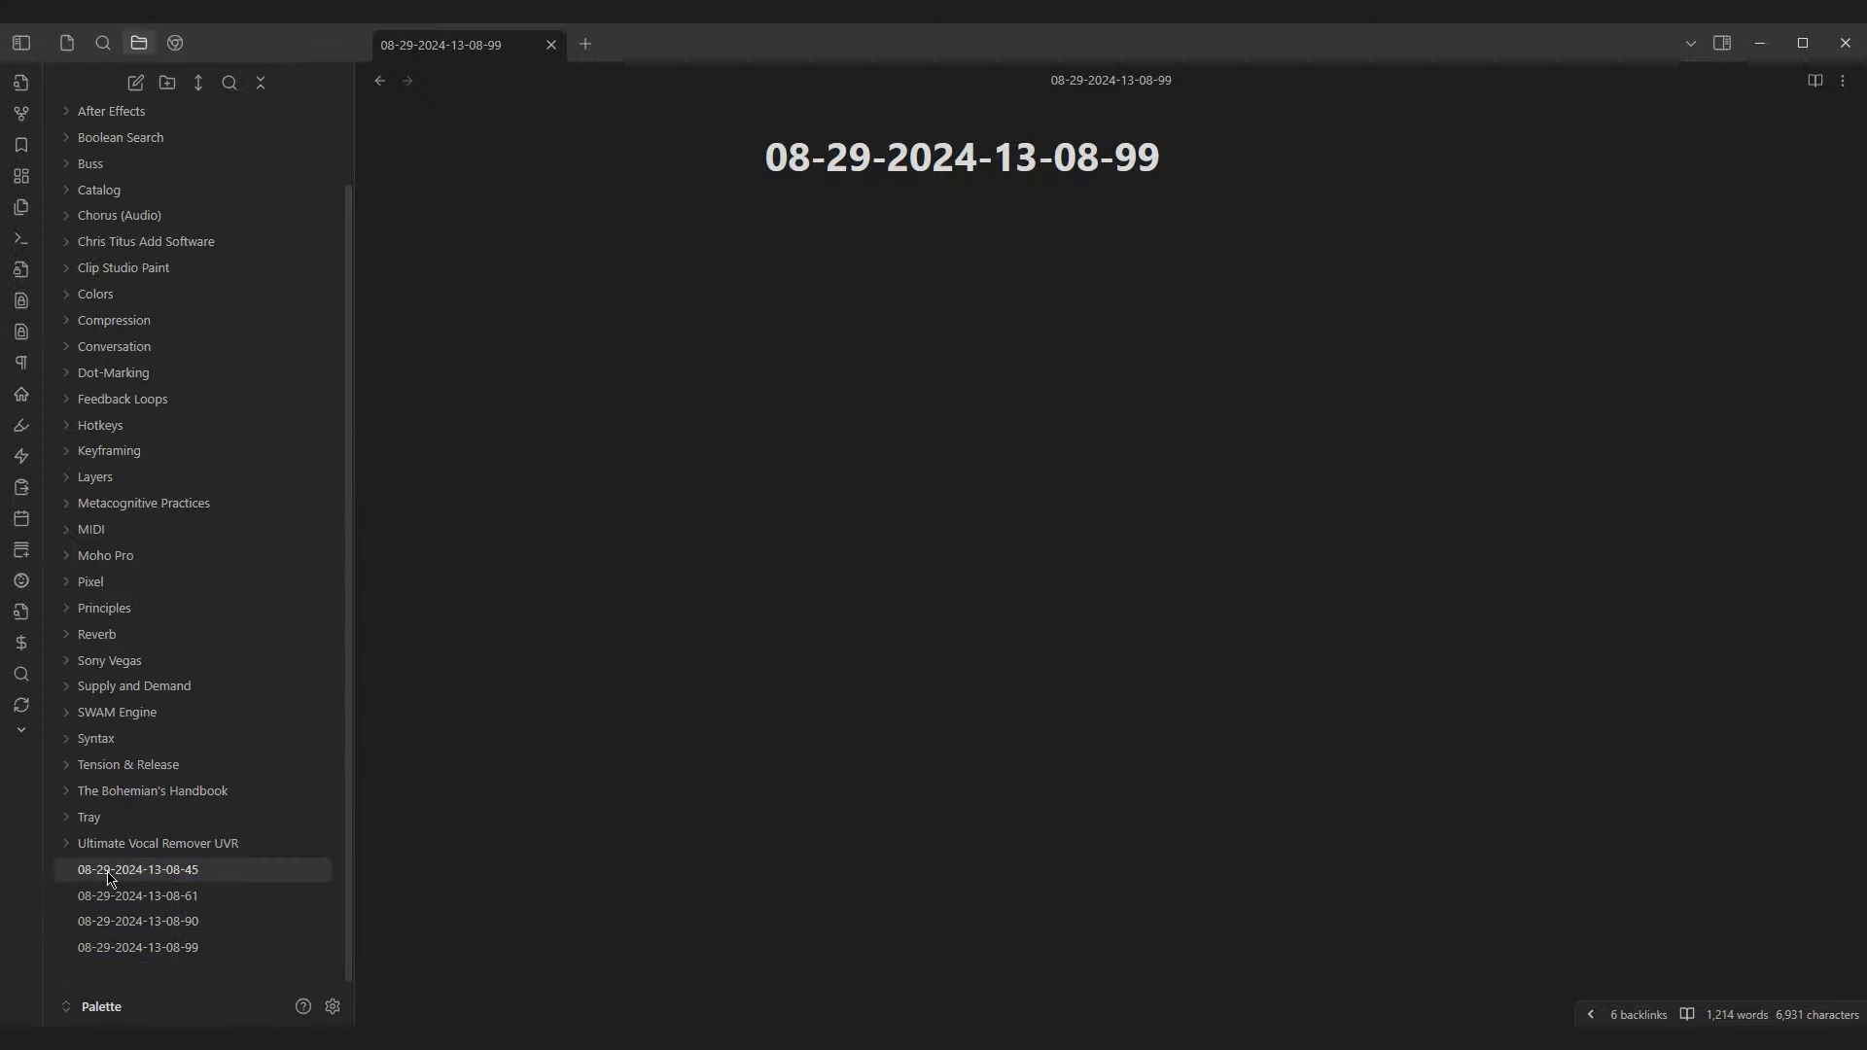
click(137, 868)
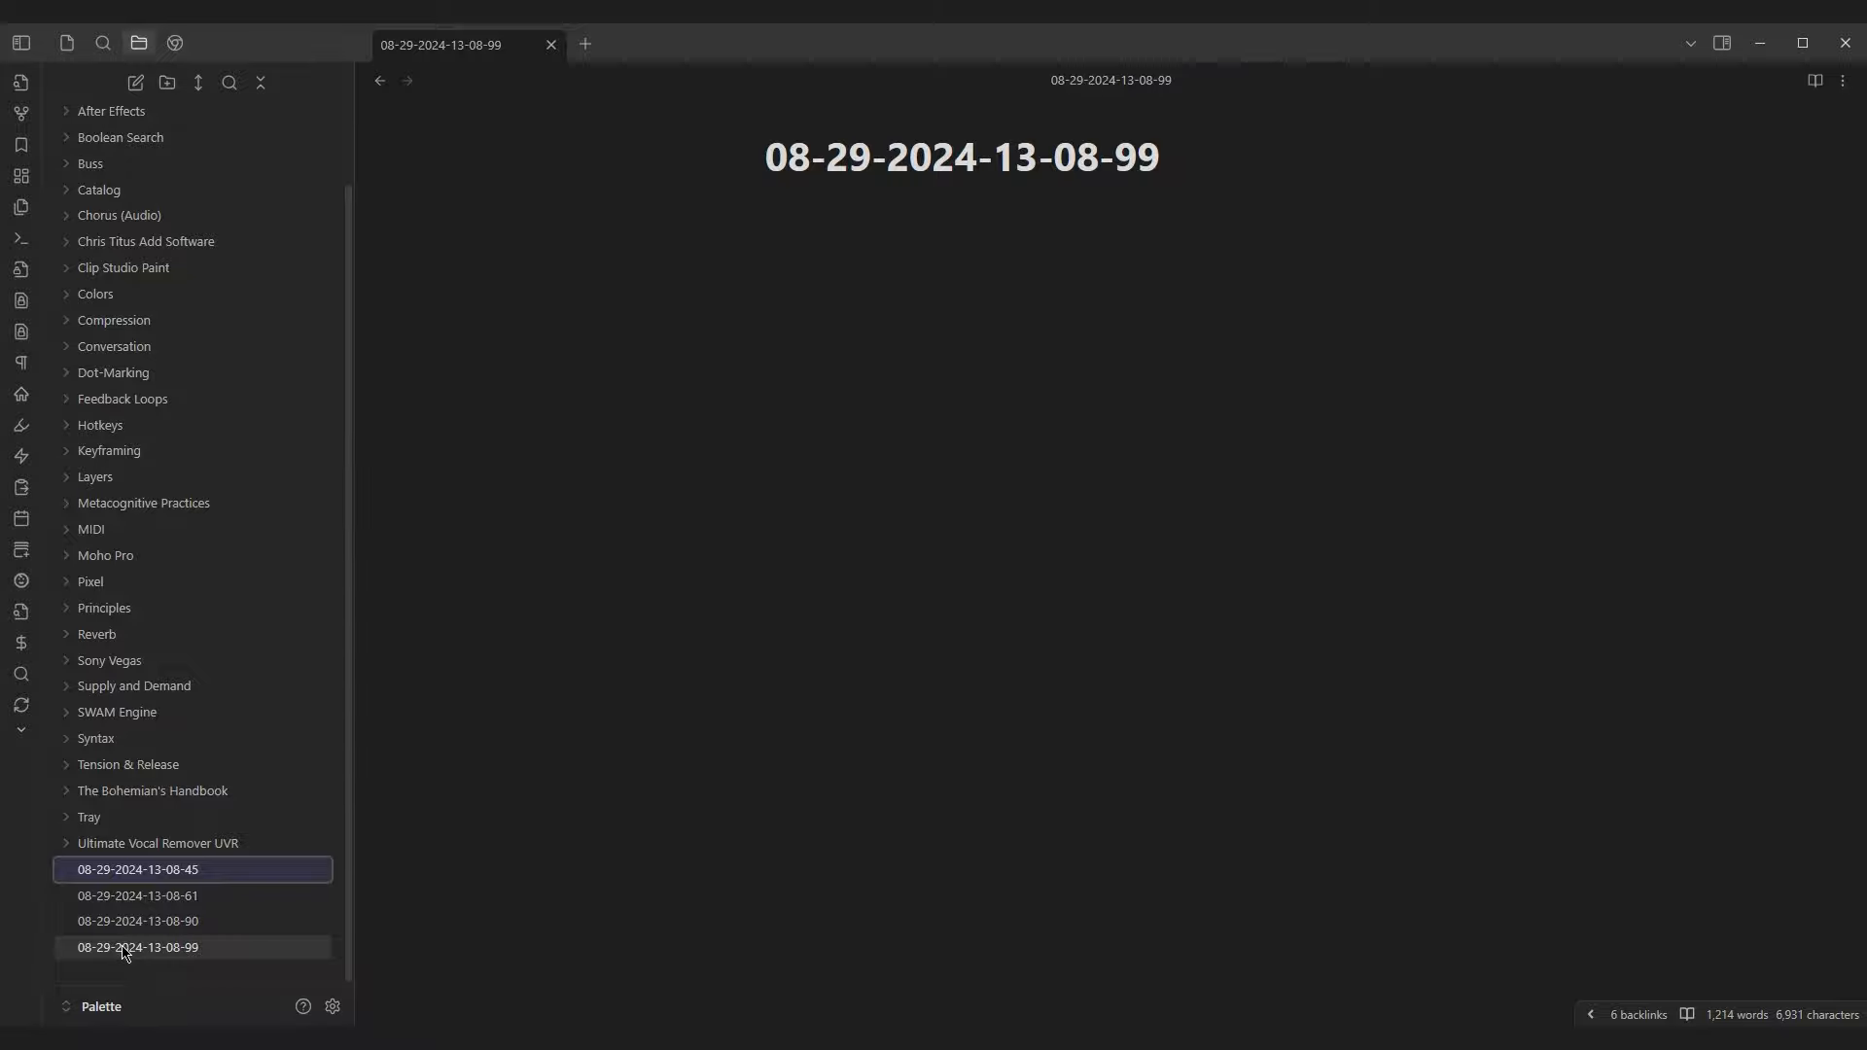
right_click(136, 920)
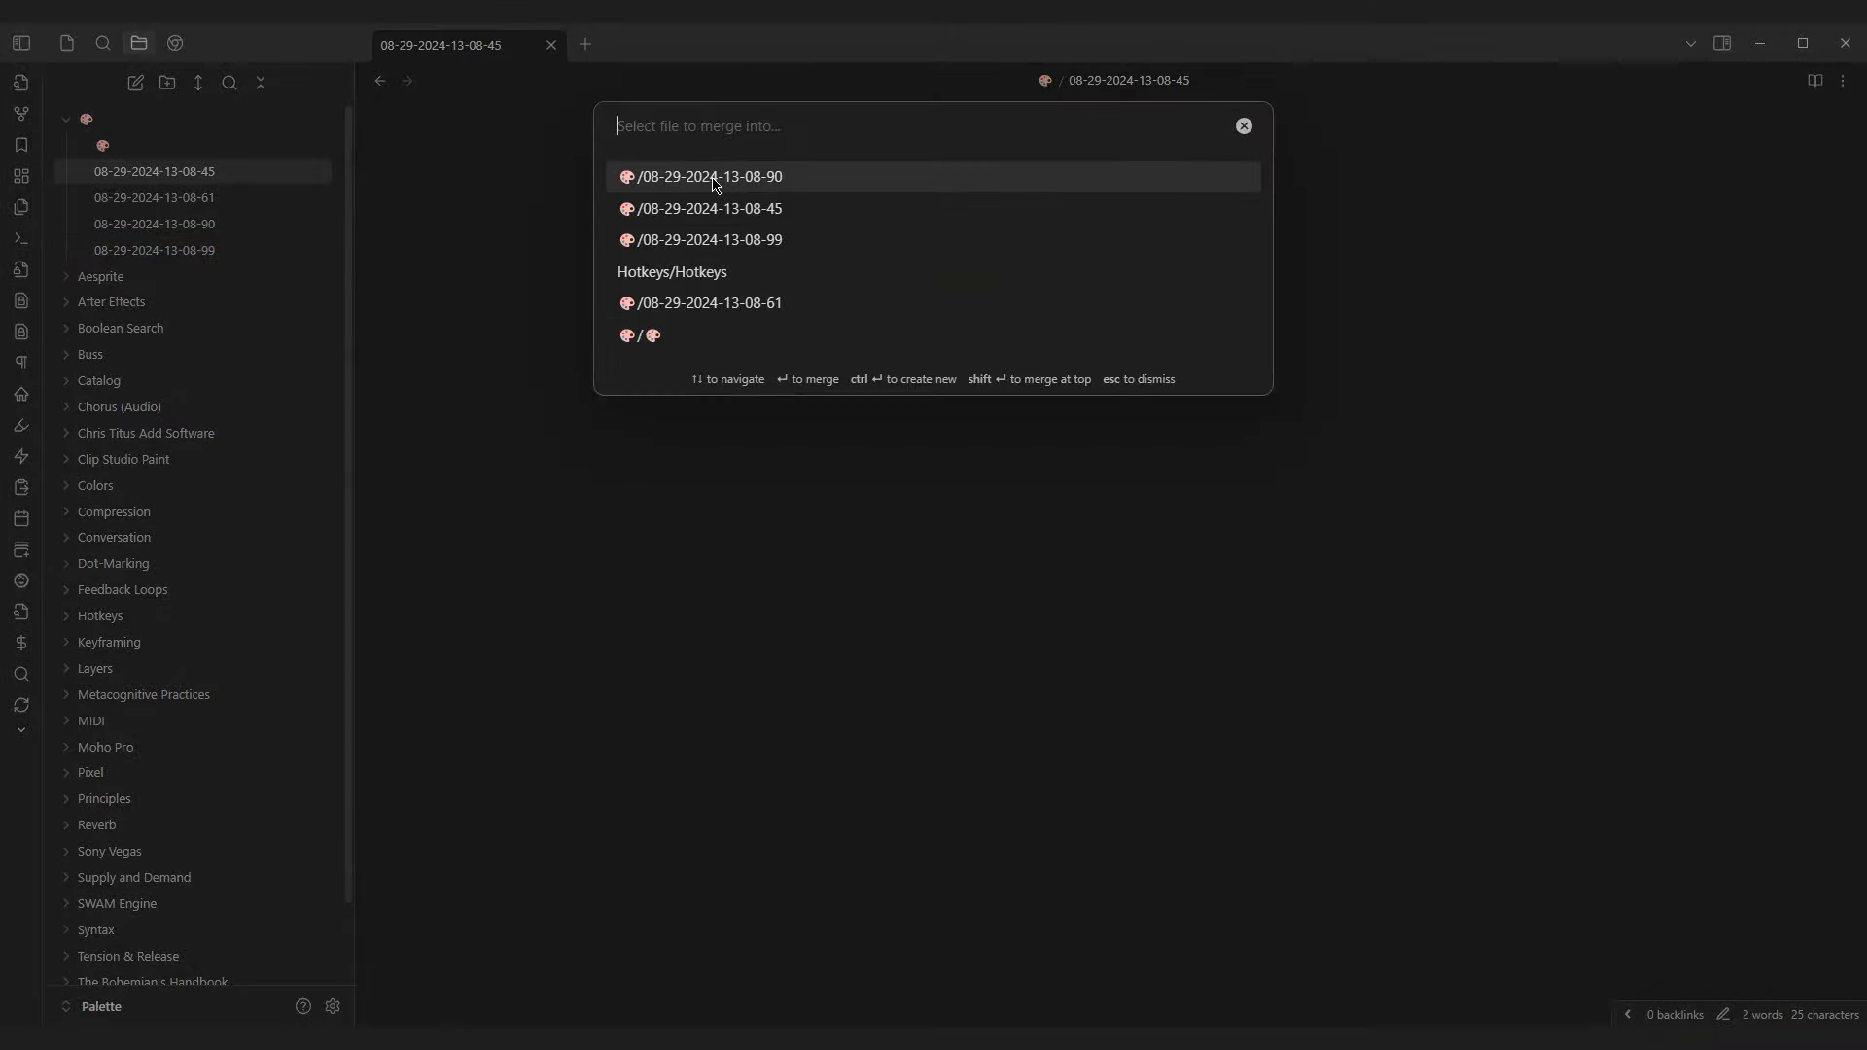
Step: Merge into the chosen dated note, then rename the 🎨 folder to 'This is 🎨 but epic'
click(708, 177)
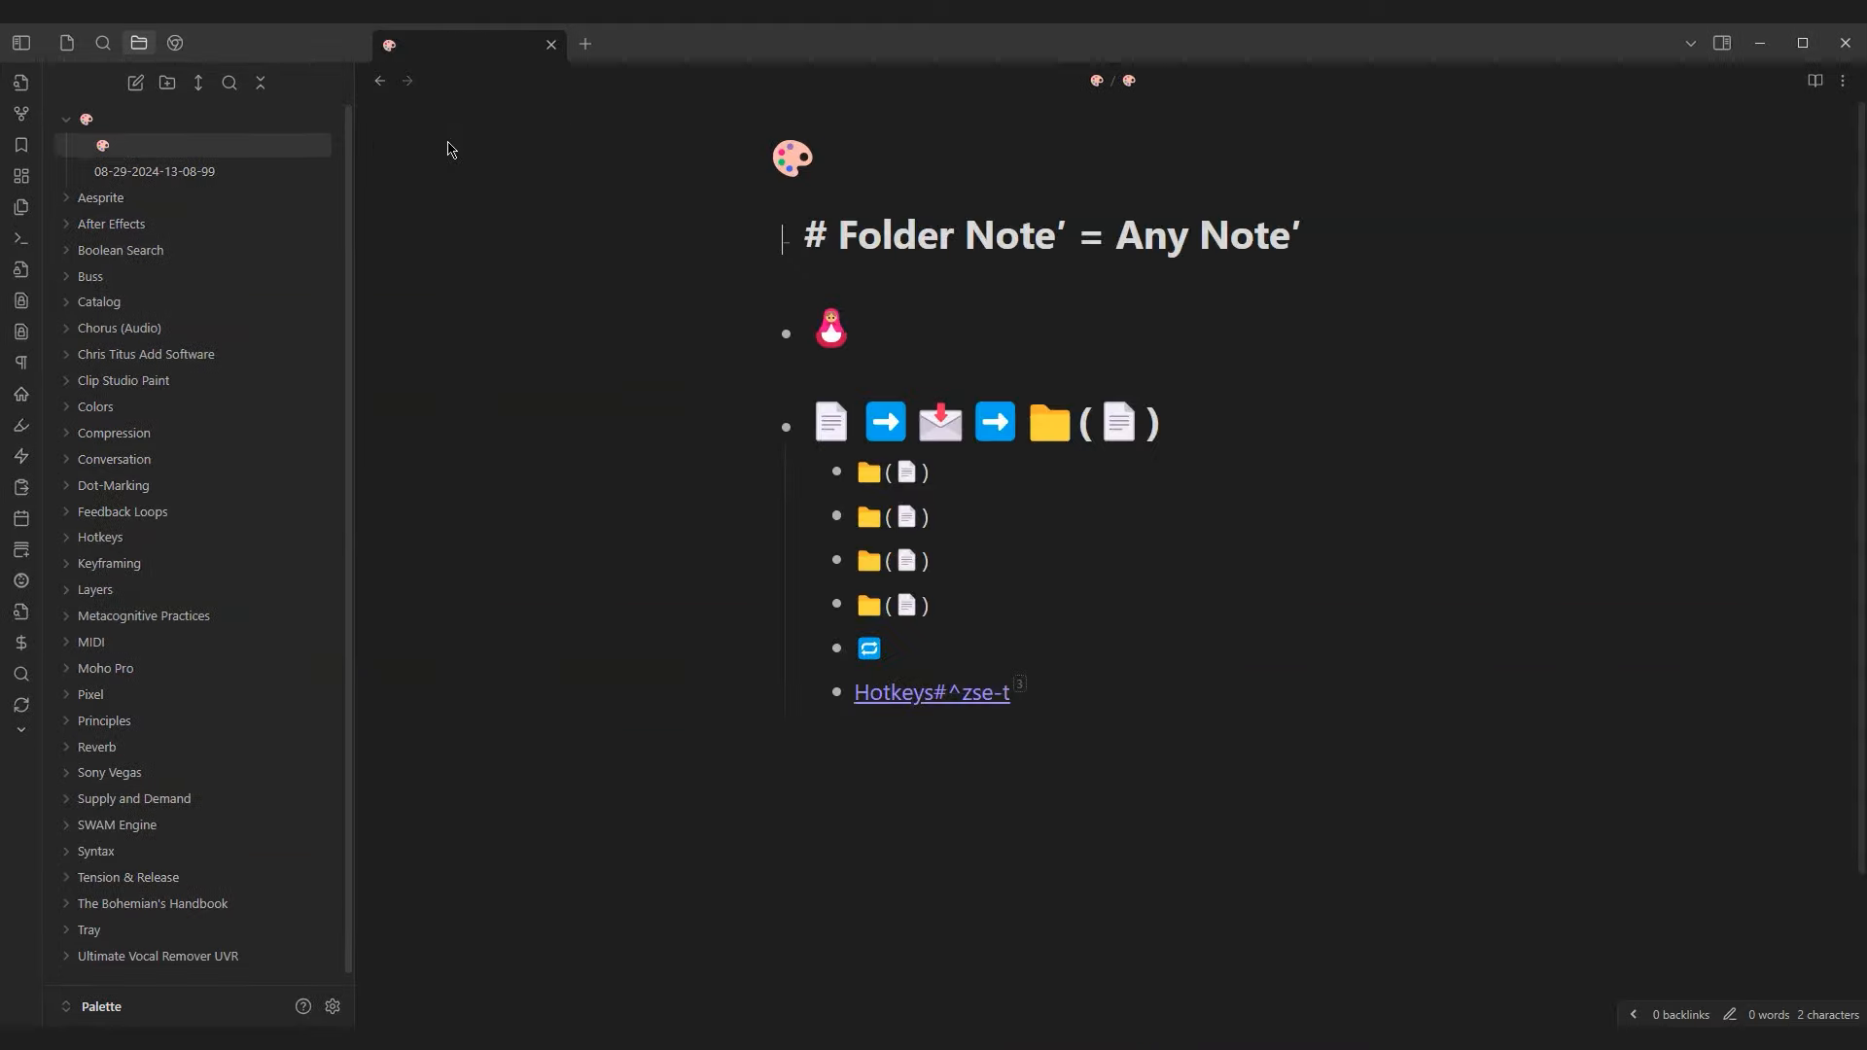
right_click(85, 119)
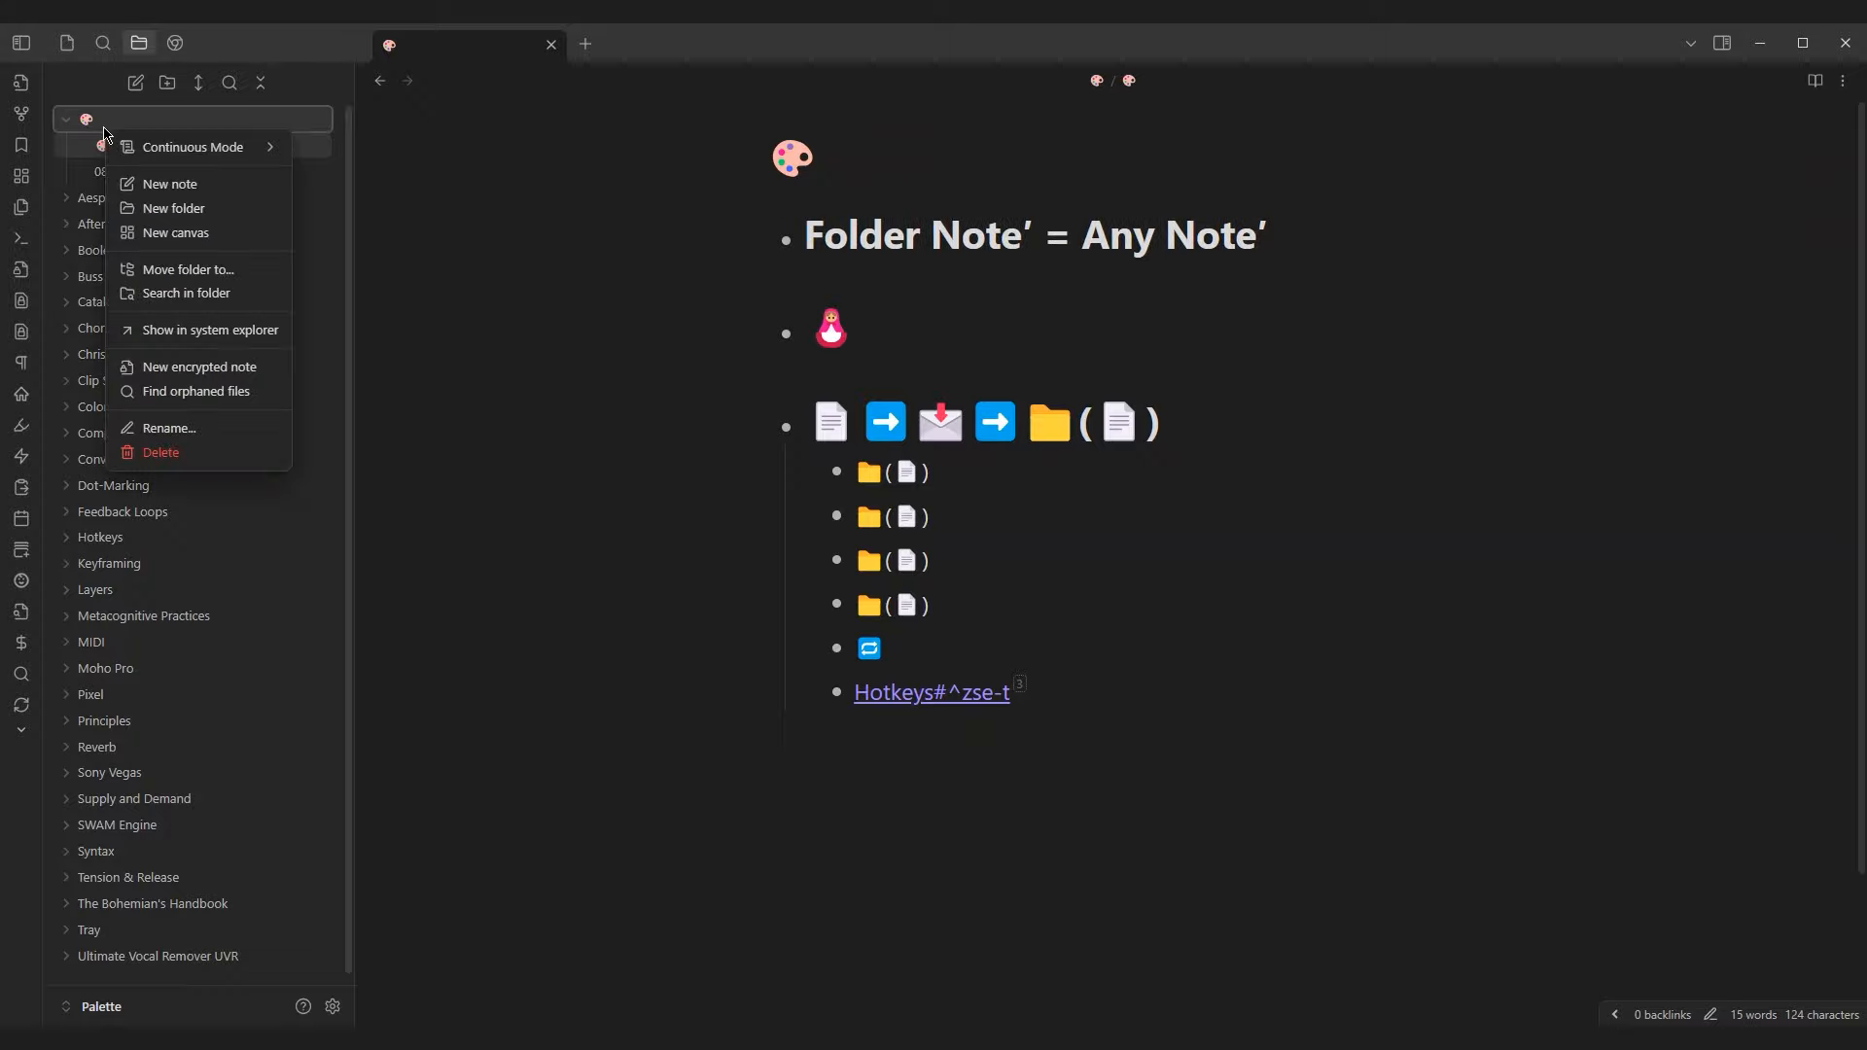
click(169, 428)
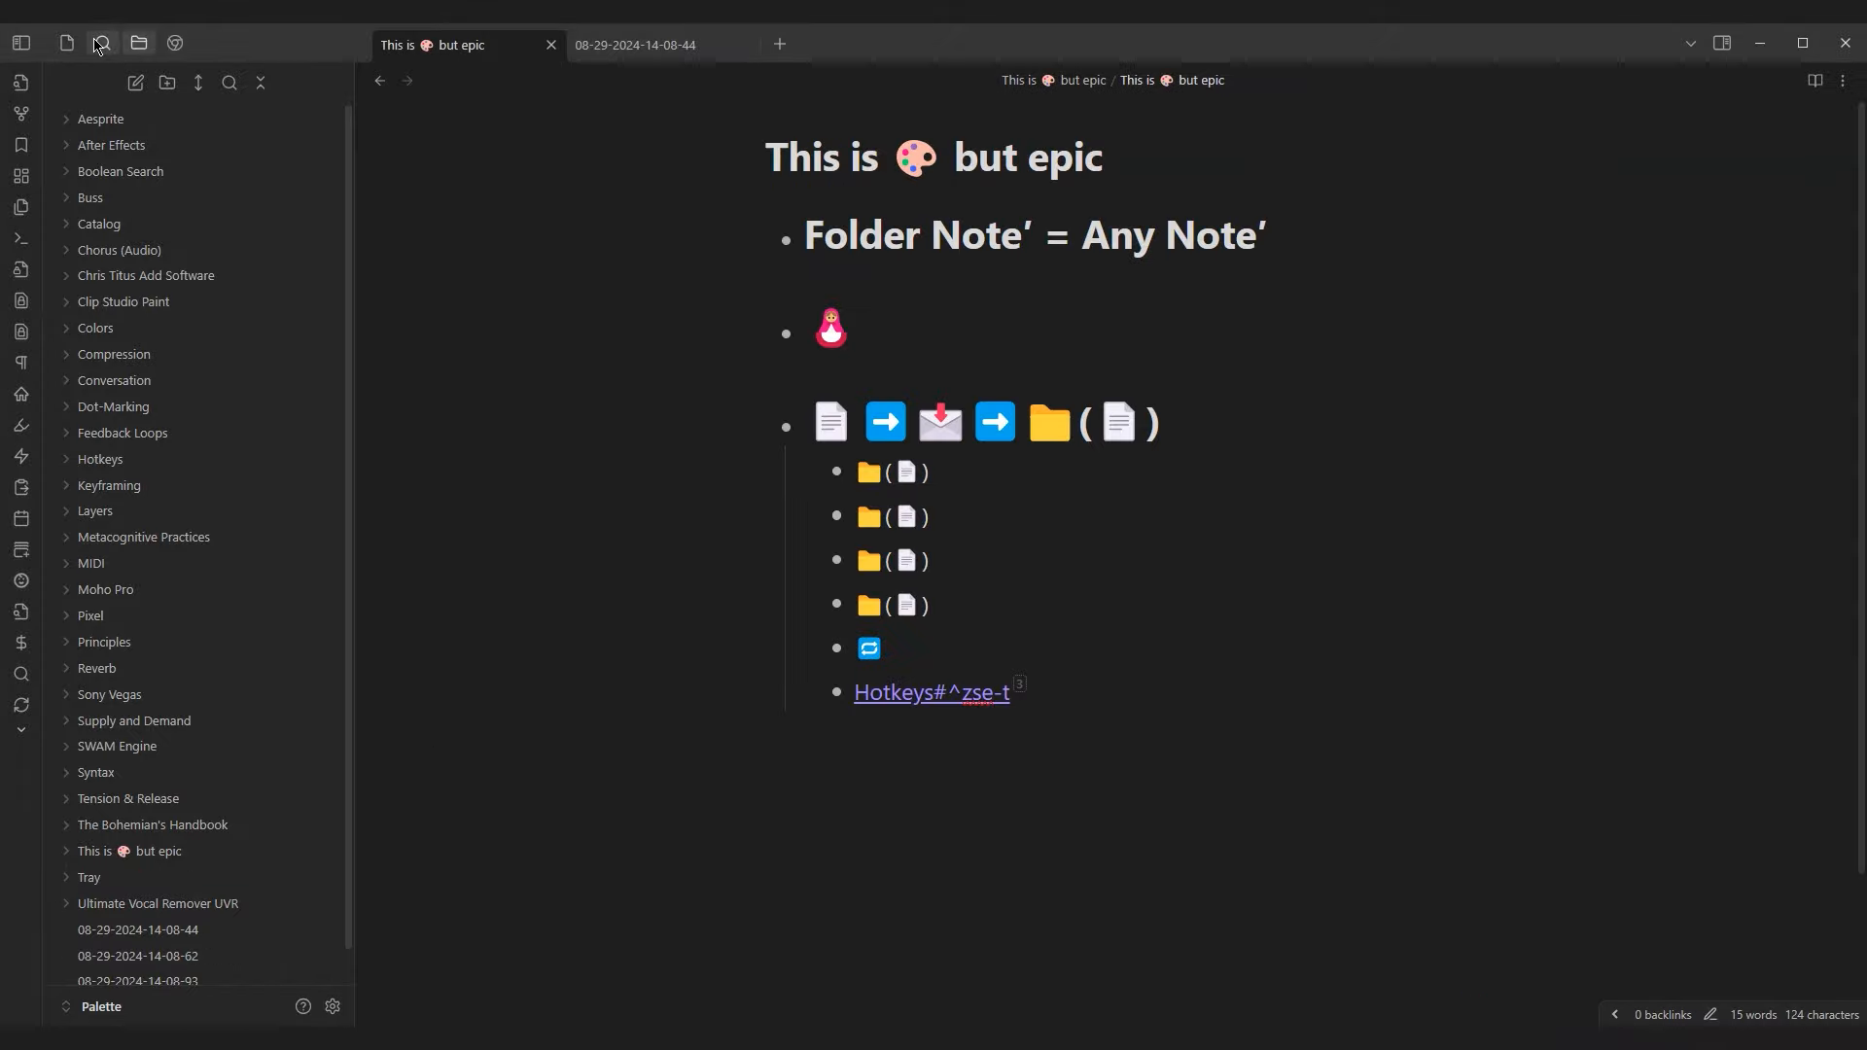
Step: Add the selected notes to the main canvas with File Cooker
click(103, 43)
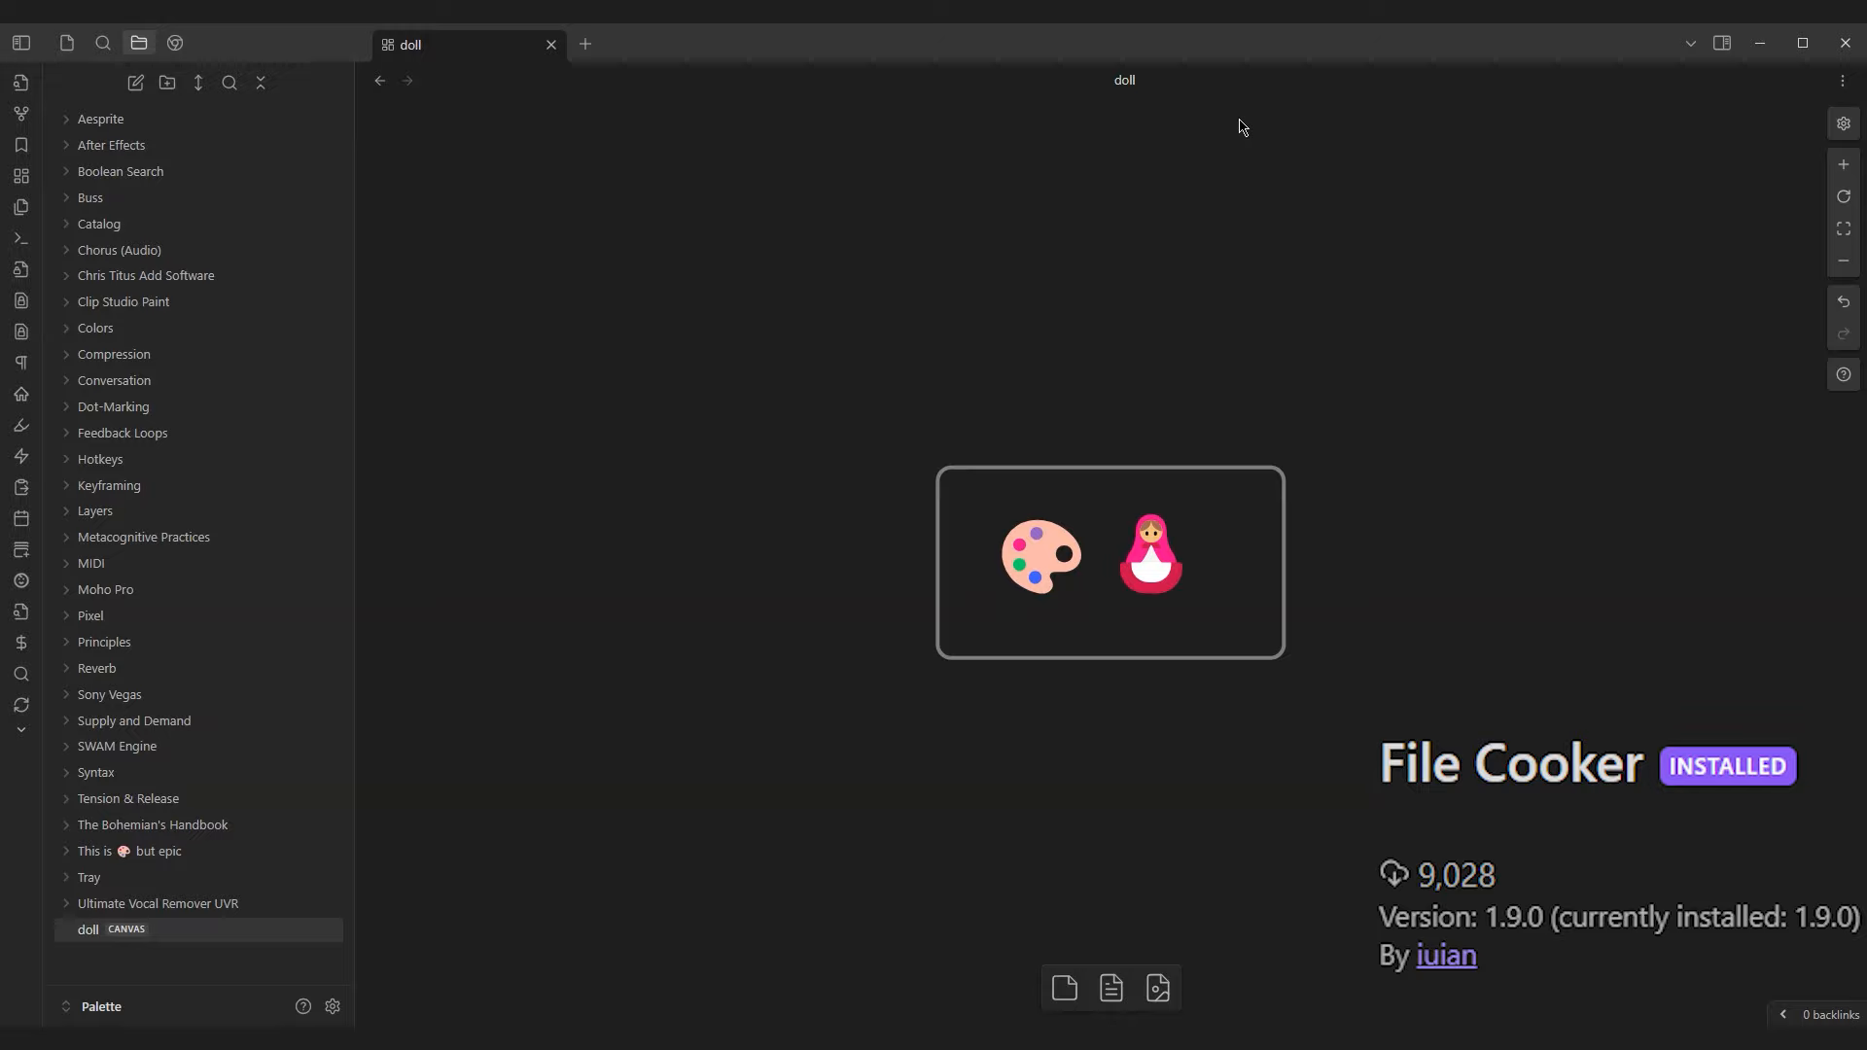
click(134, 849)
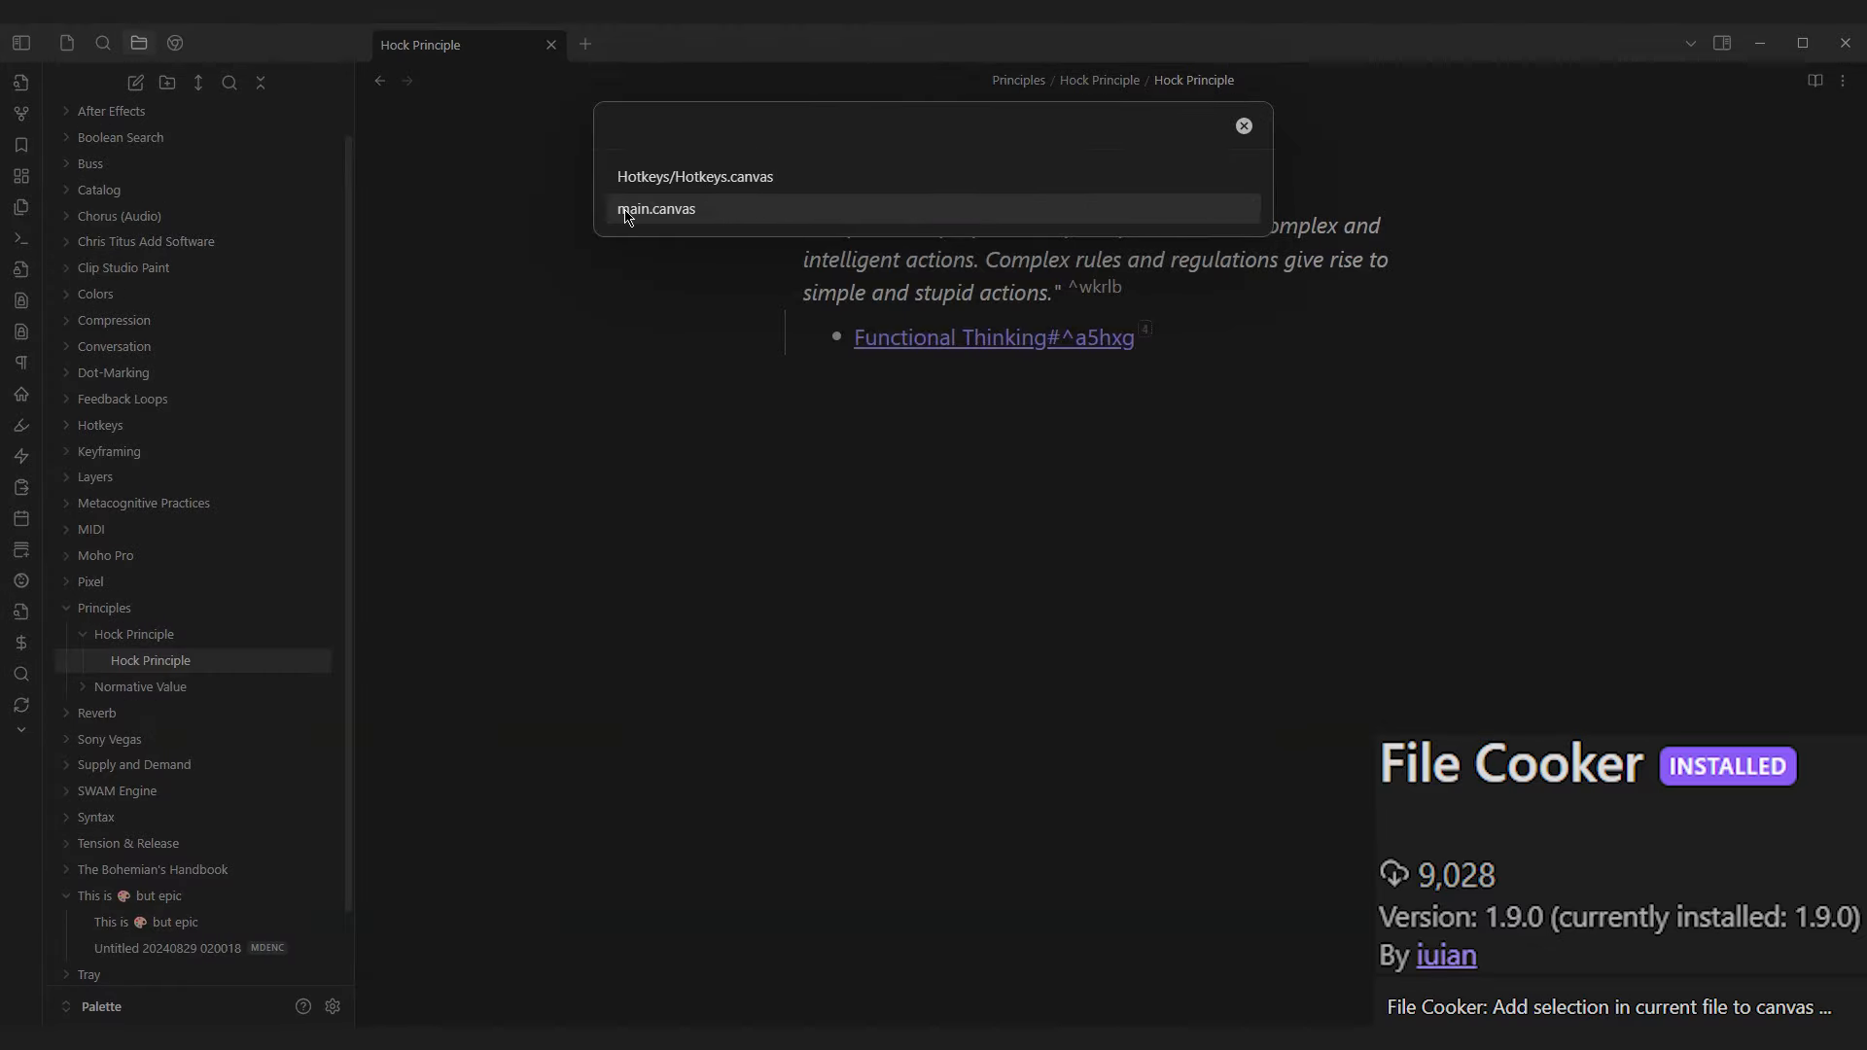
click(655, 208)
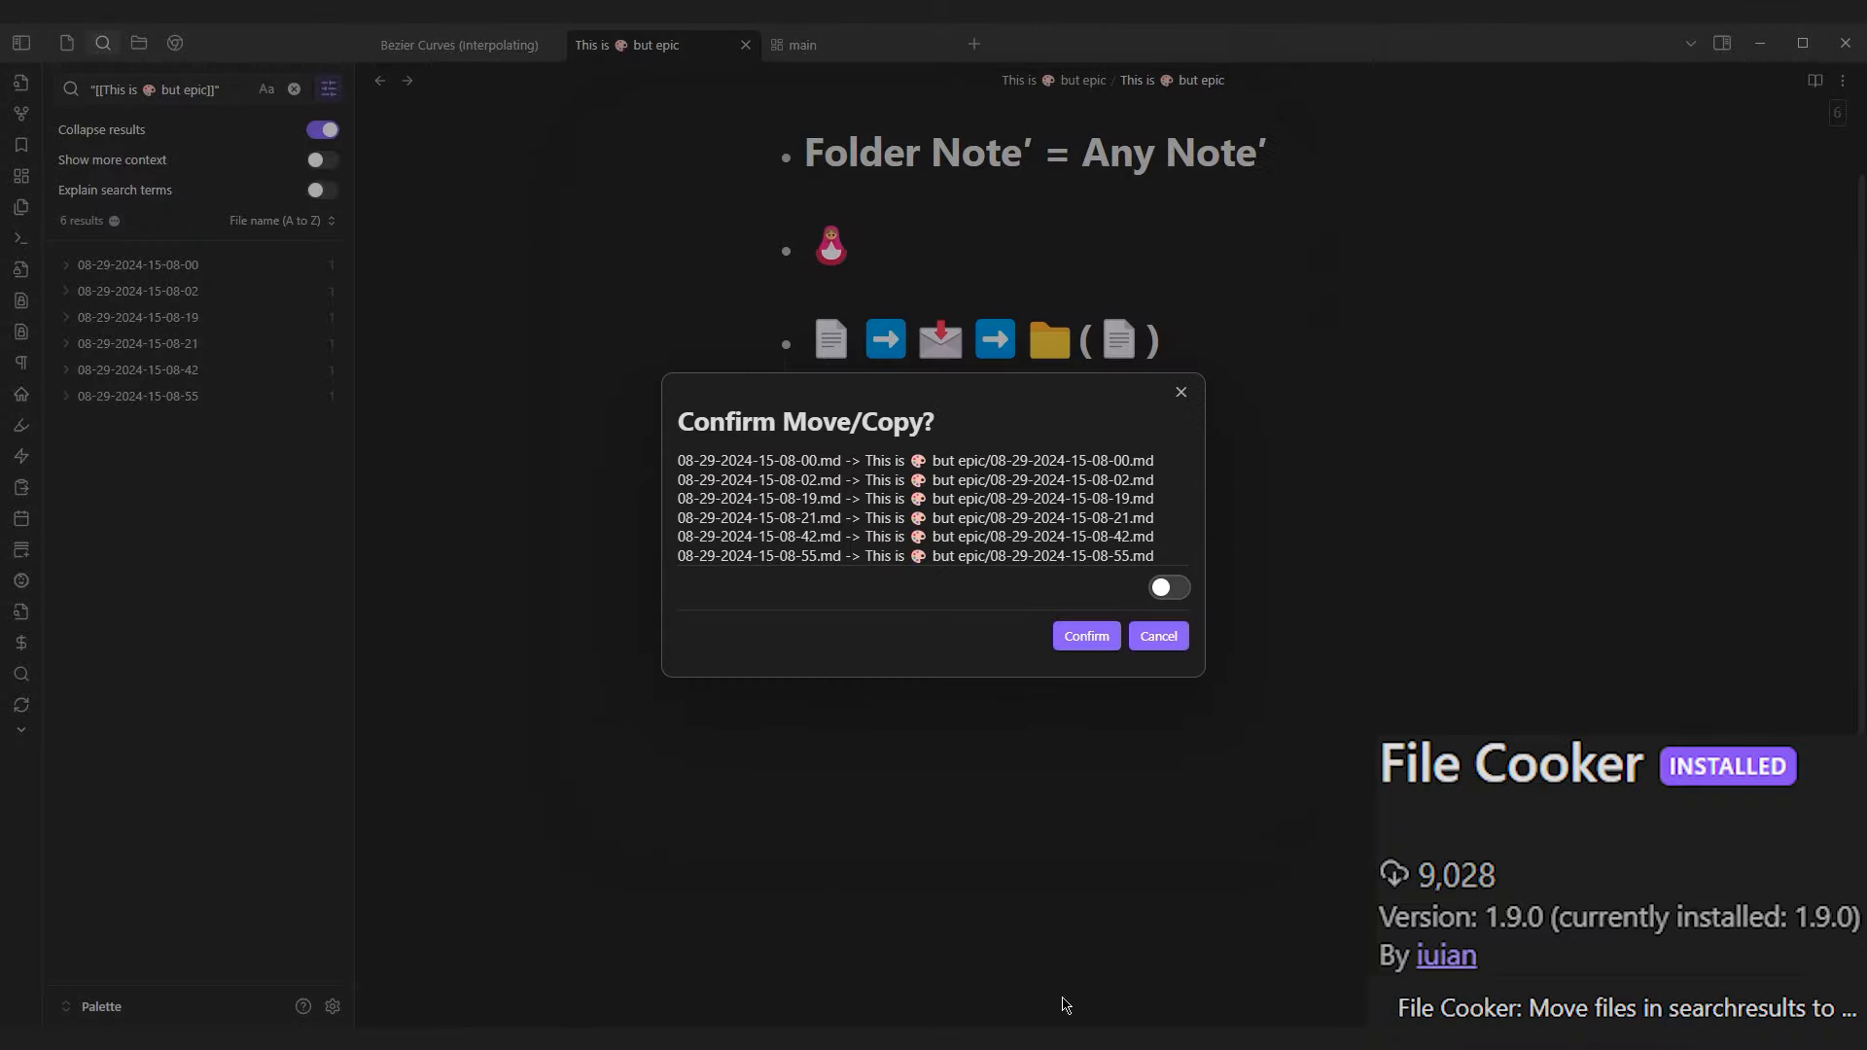
Step: Move the six searched dated notes into the folder and rename them with the 'yay' suffix
click(1083, 634)
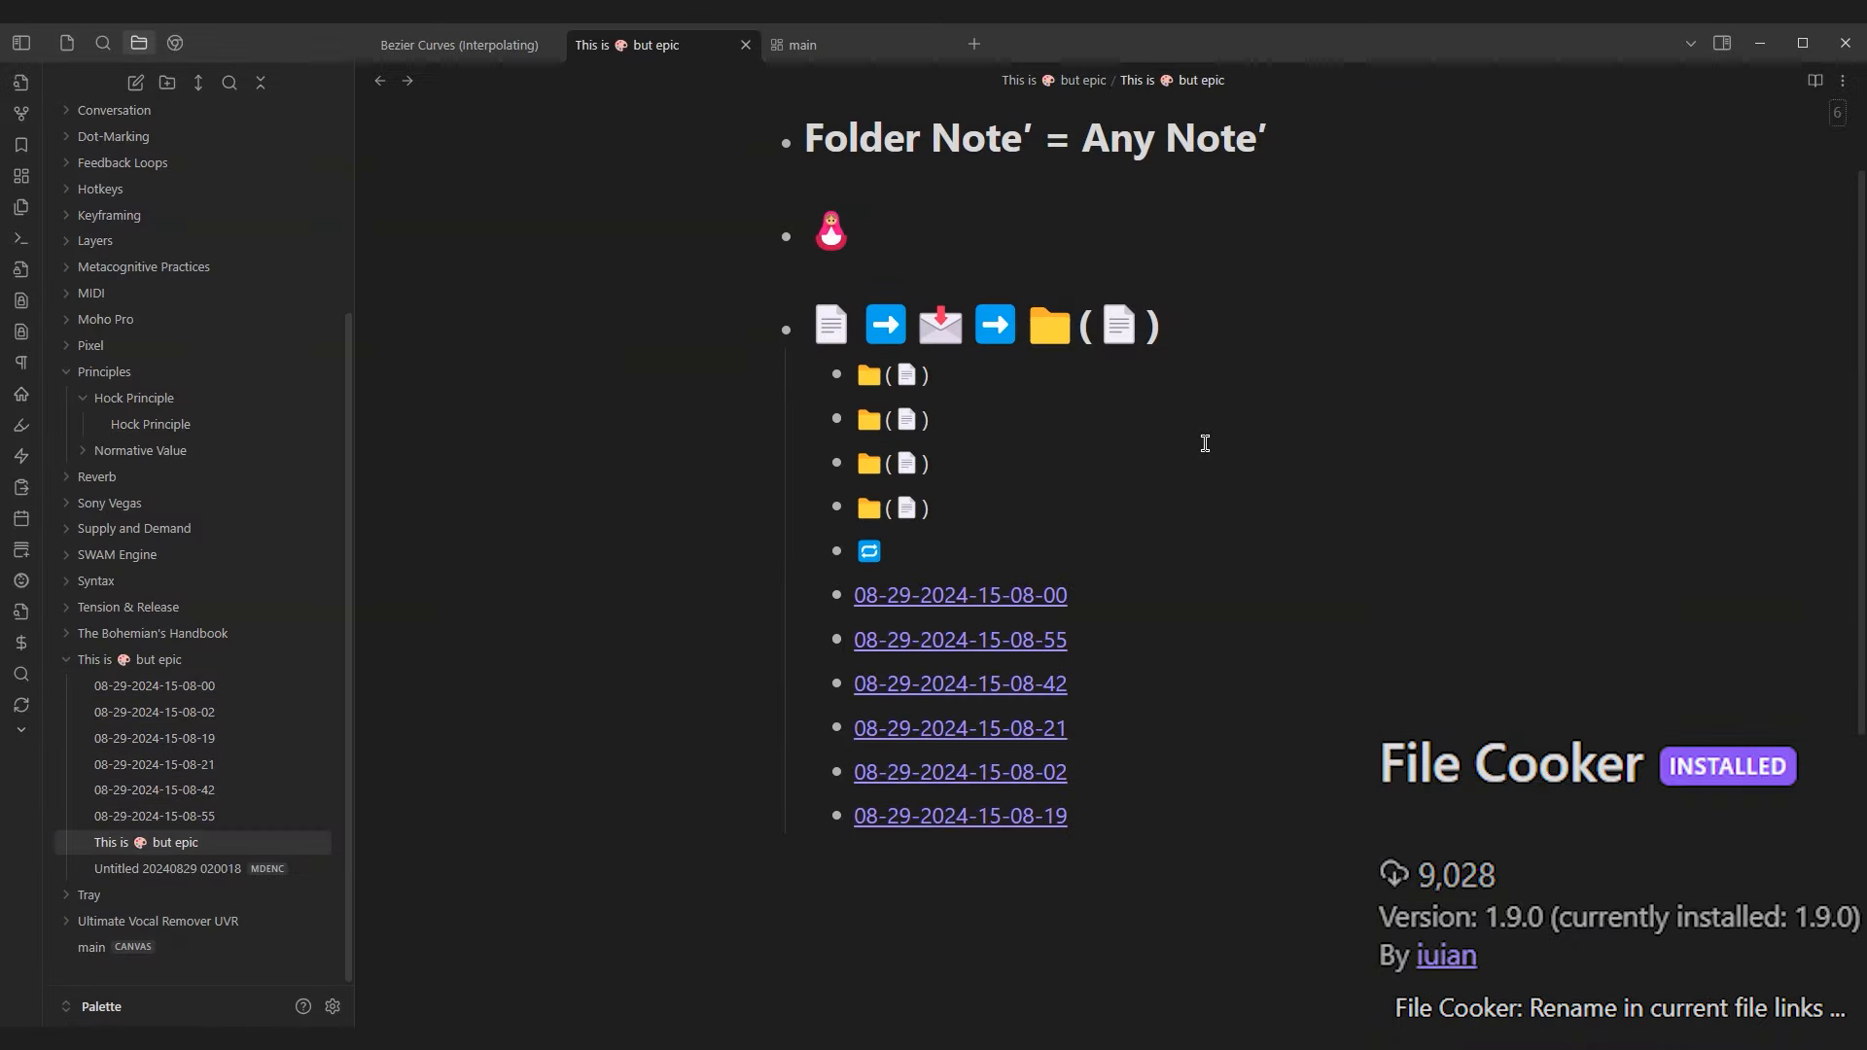
text(yay)
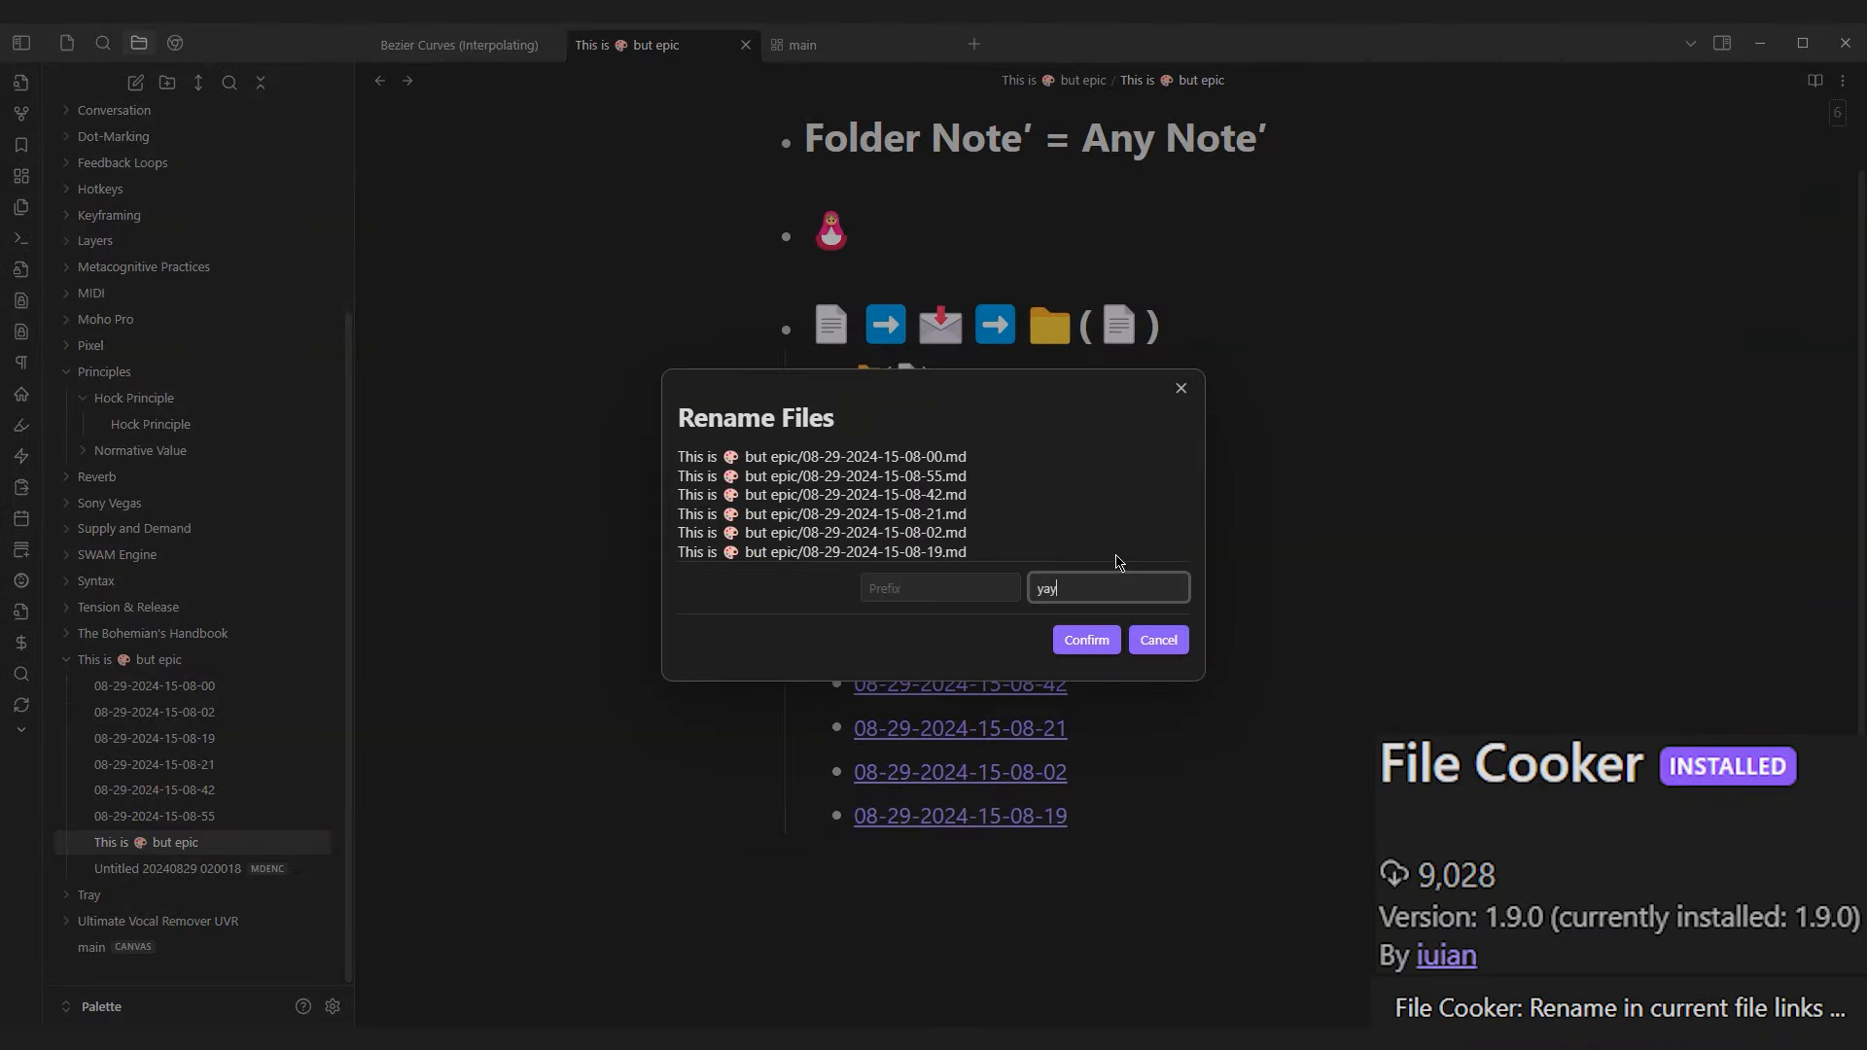
click(1083, 640)
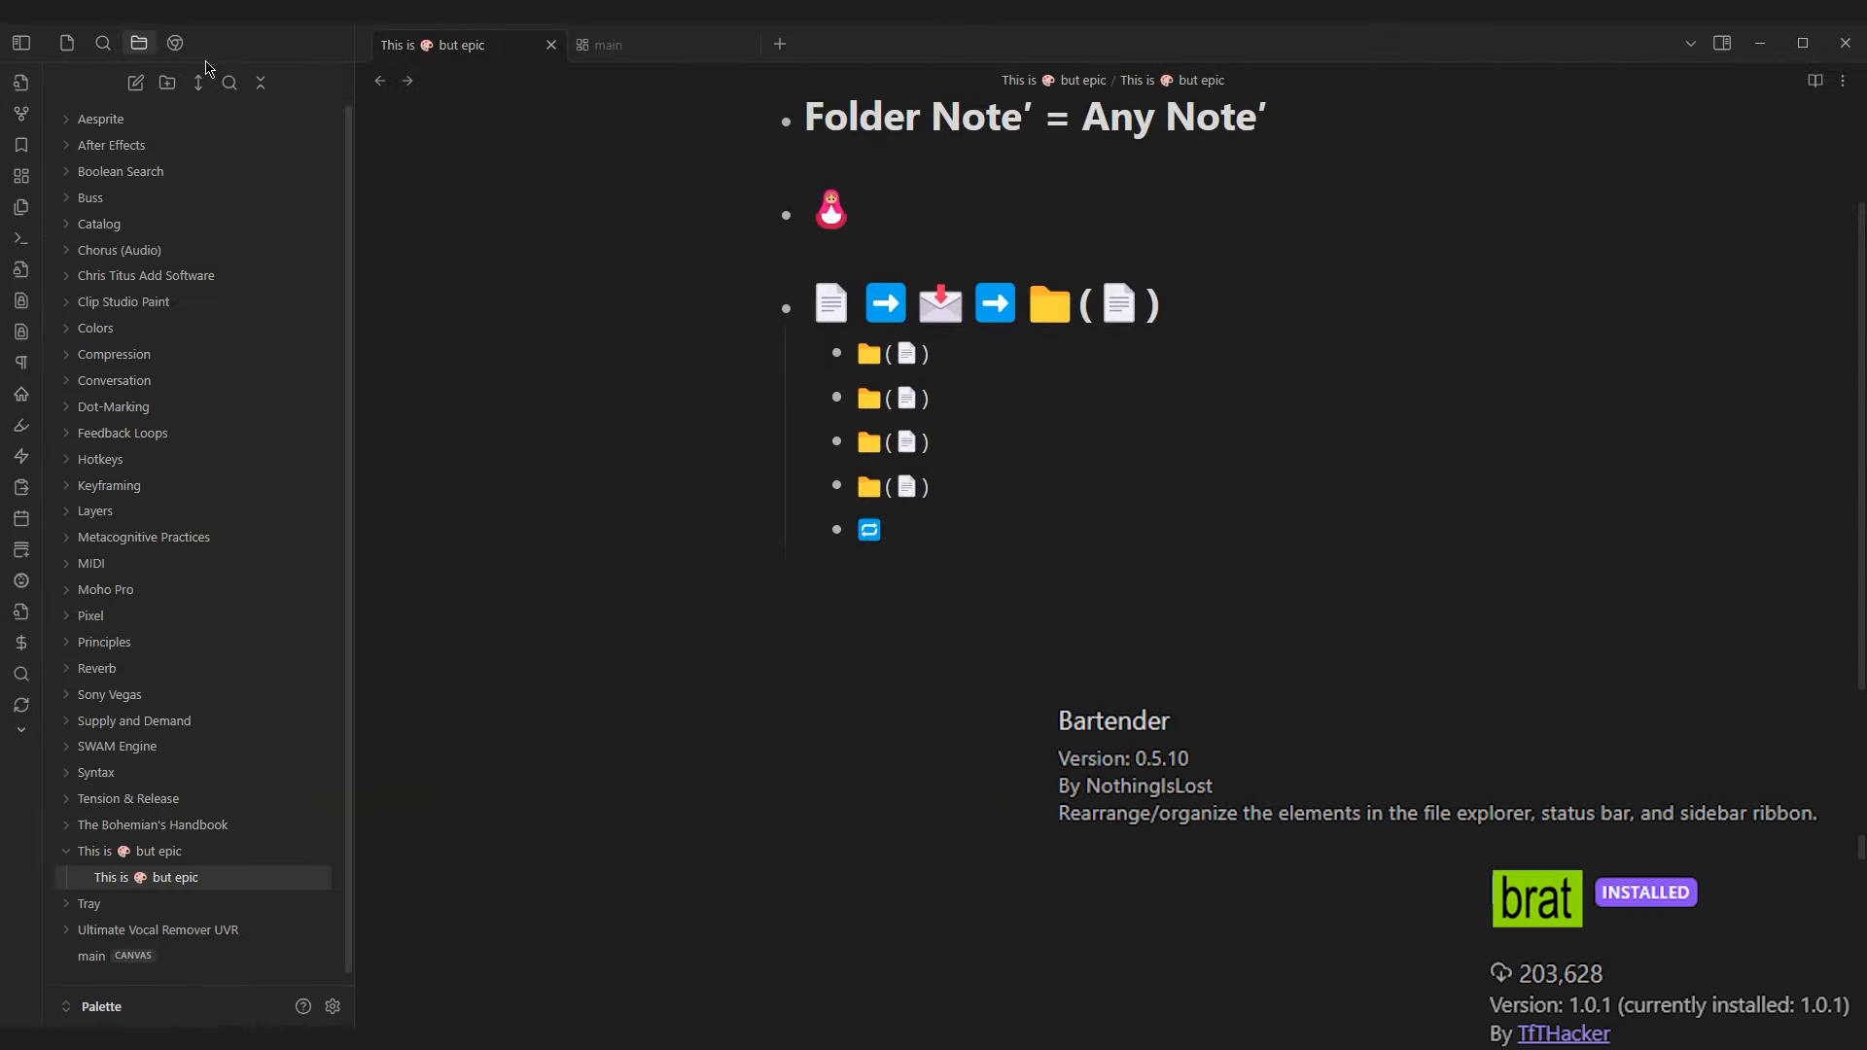
mouse_move(103, 43)
text(dotmarking)
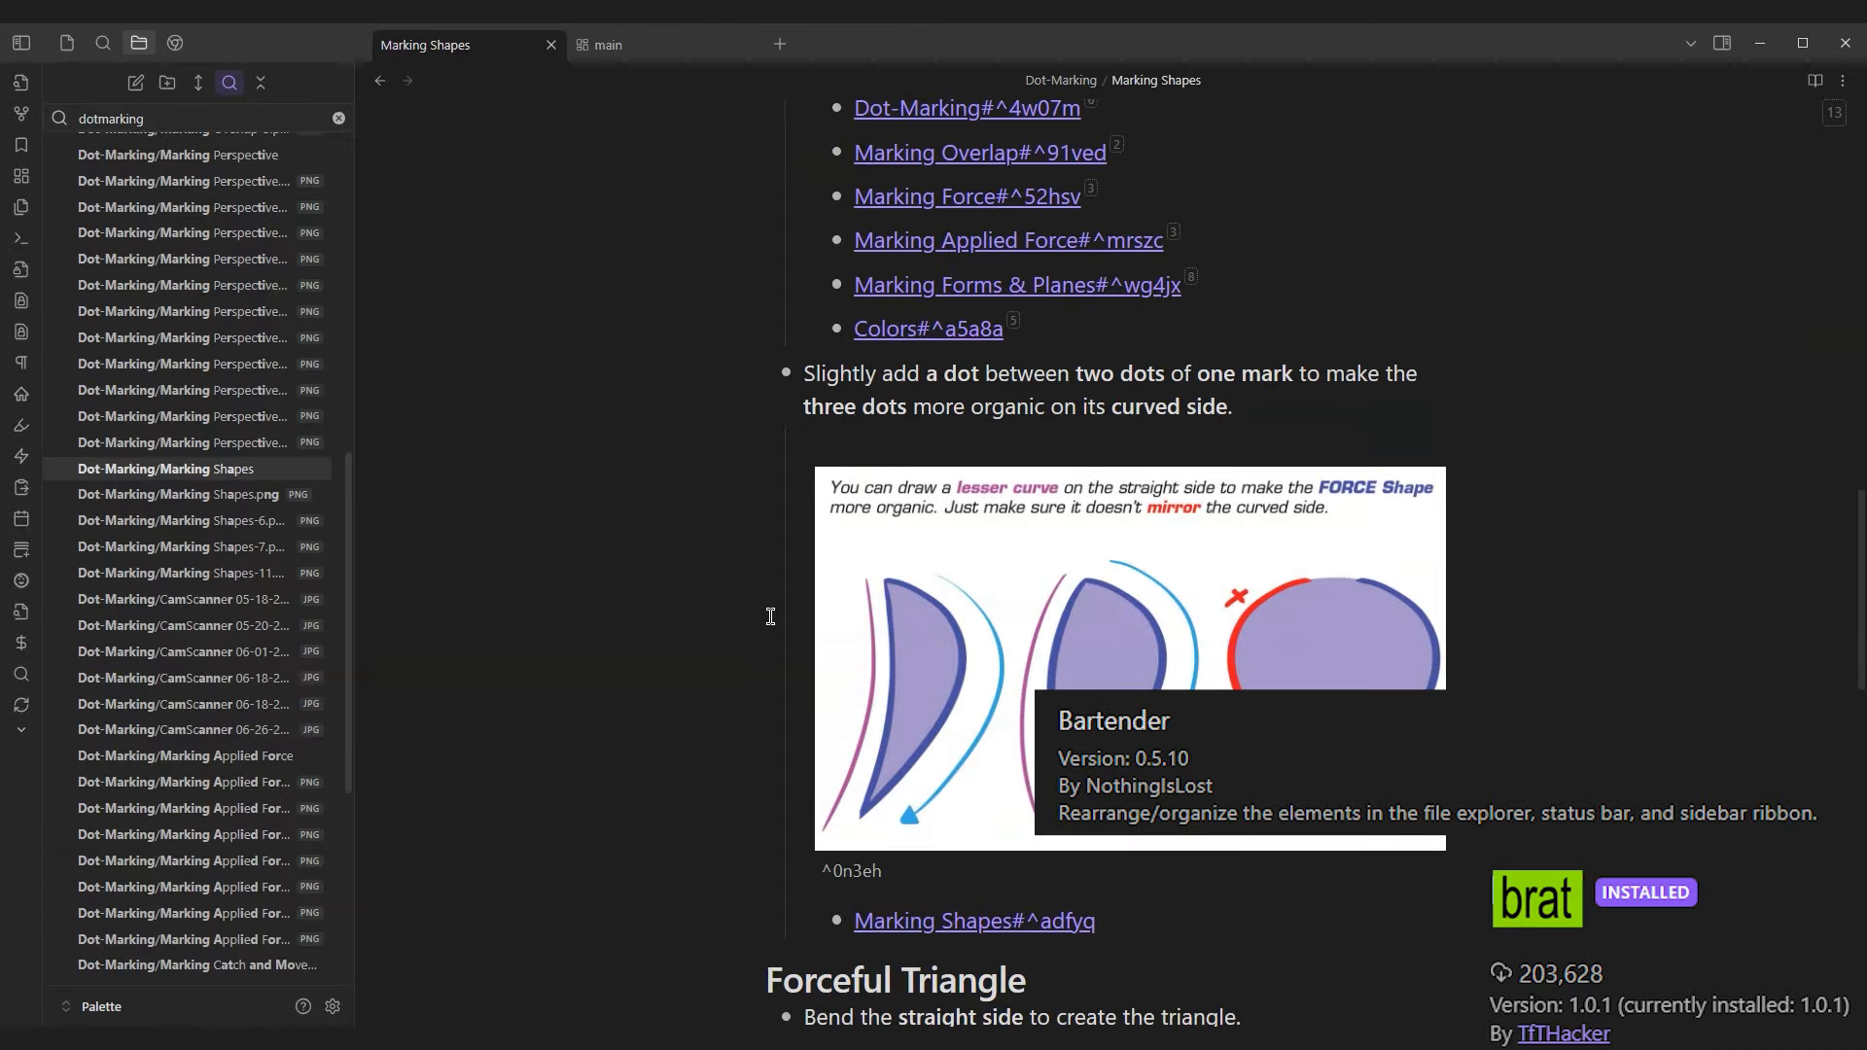
Step: Clear the Bartender 'dotmarking' filter from the file explorer
click(229, 84)
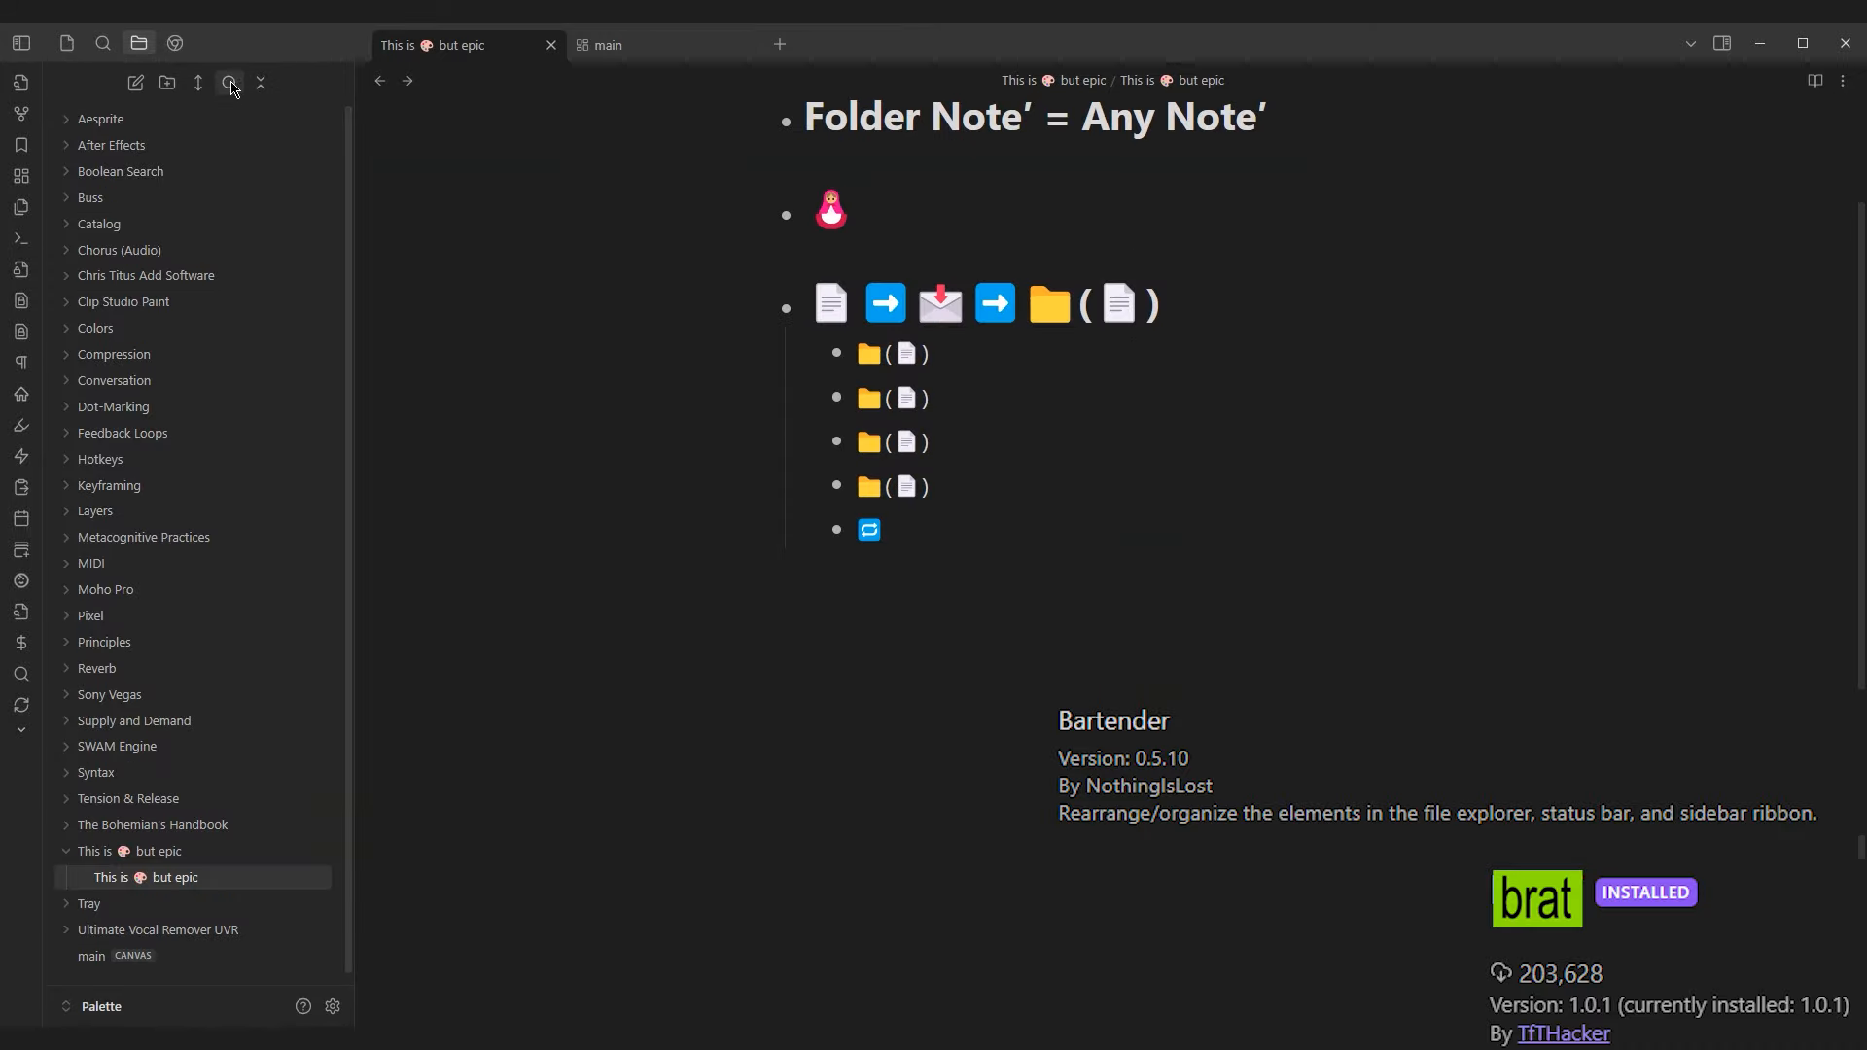
click(230, 82)
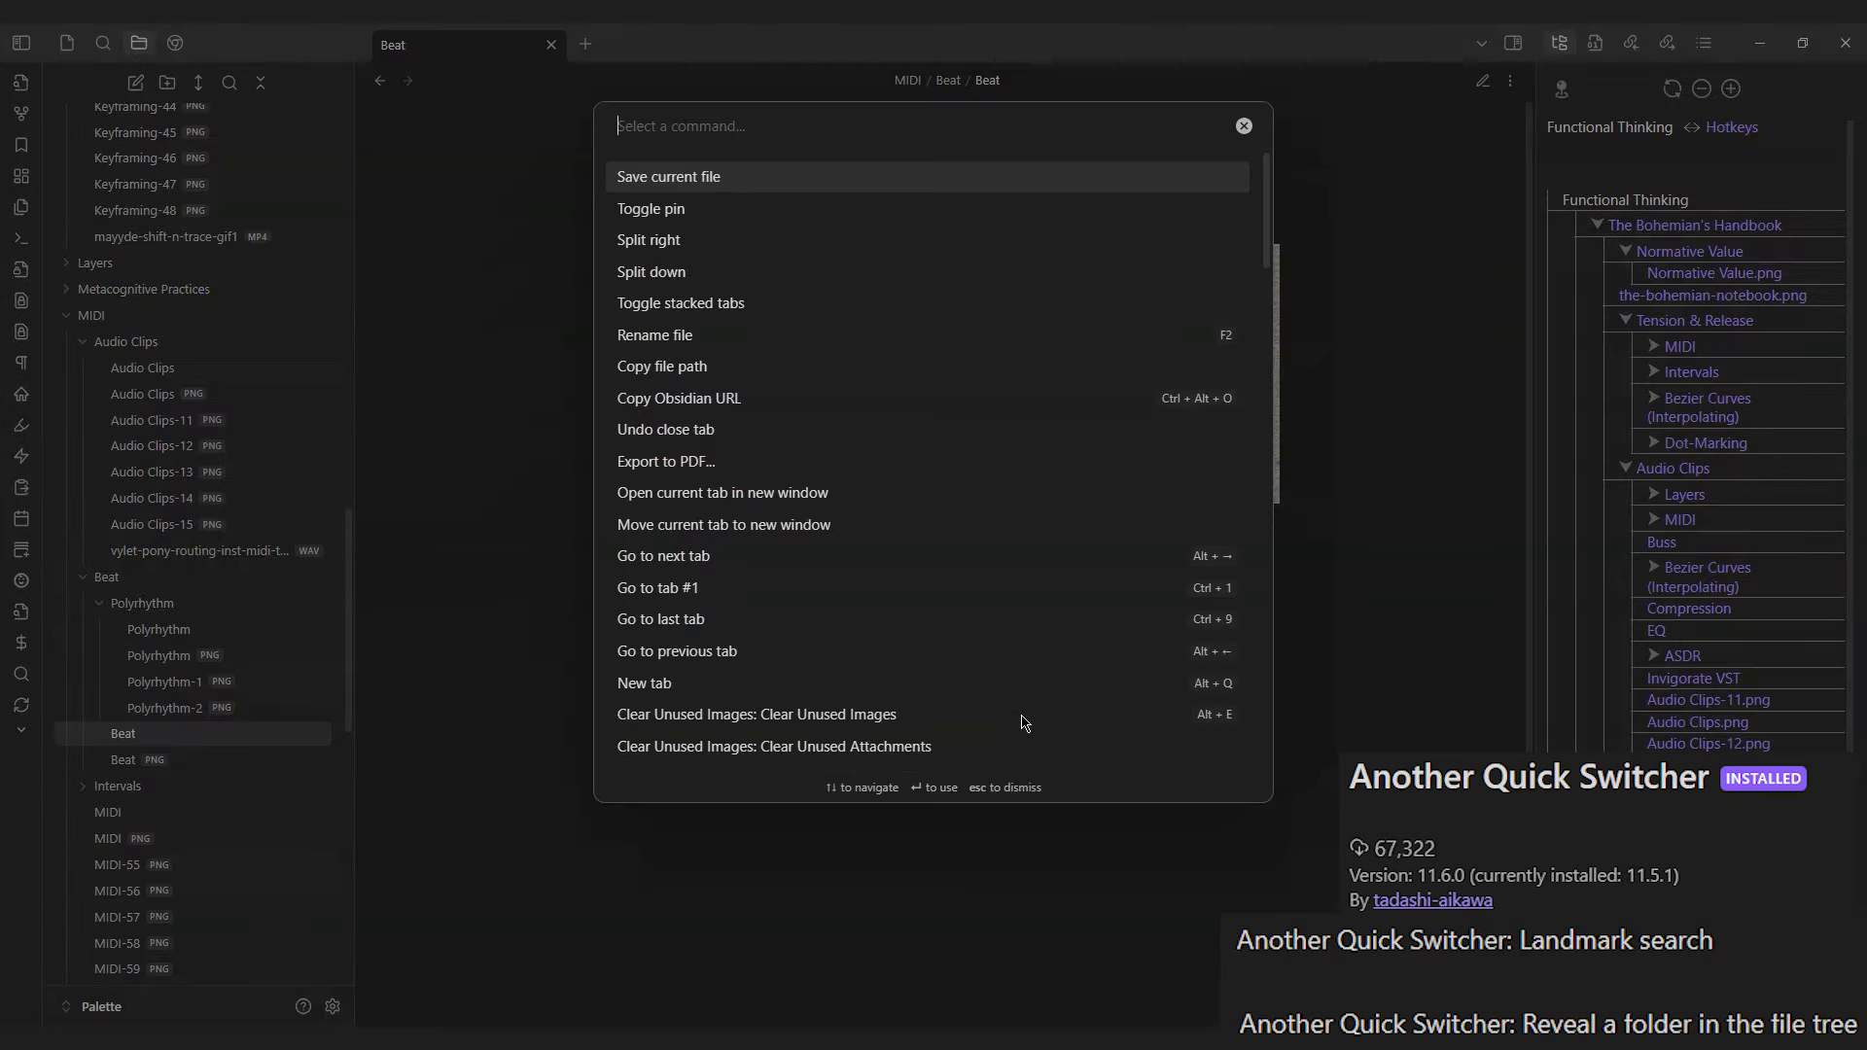
Step: Landmark-search 'poly' to jump to Polyrhythm, then Omnisearch the vault for 'interval'
text(Another Quick Switcher: Landmark search)
text(poly)
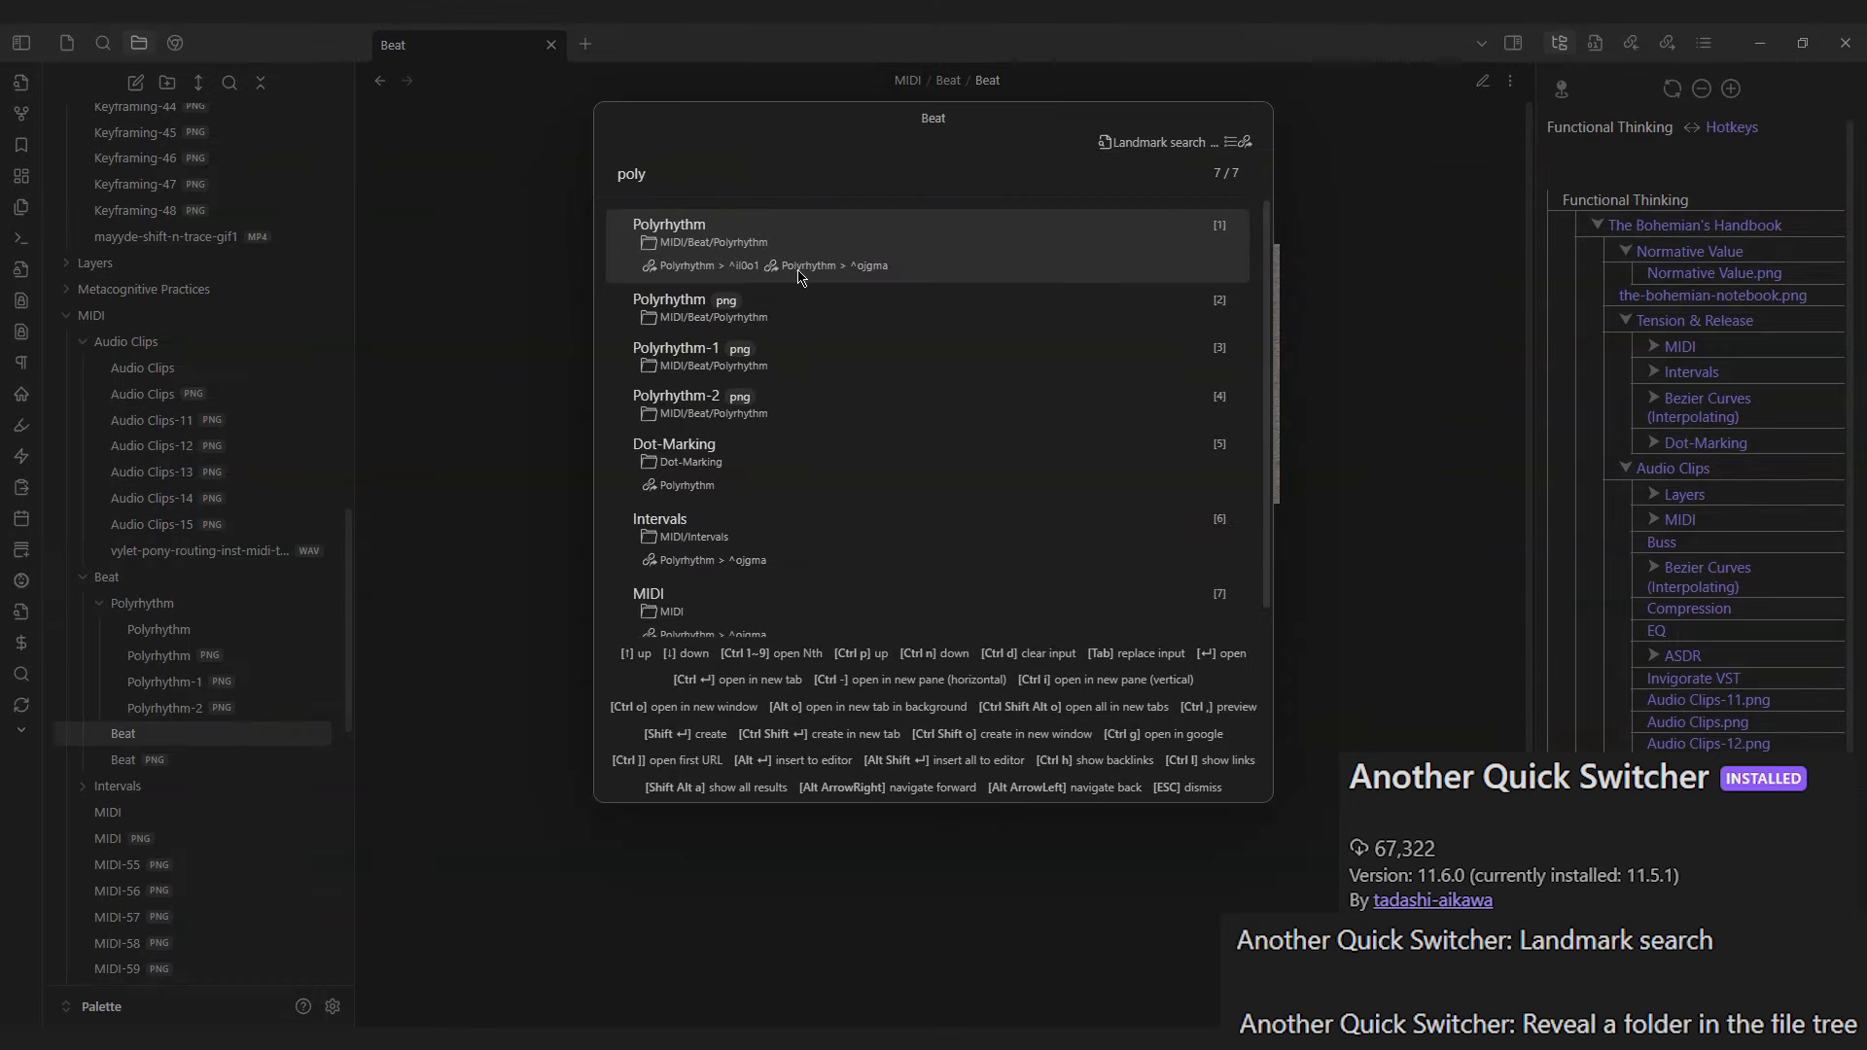
click(669, 234)
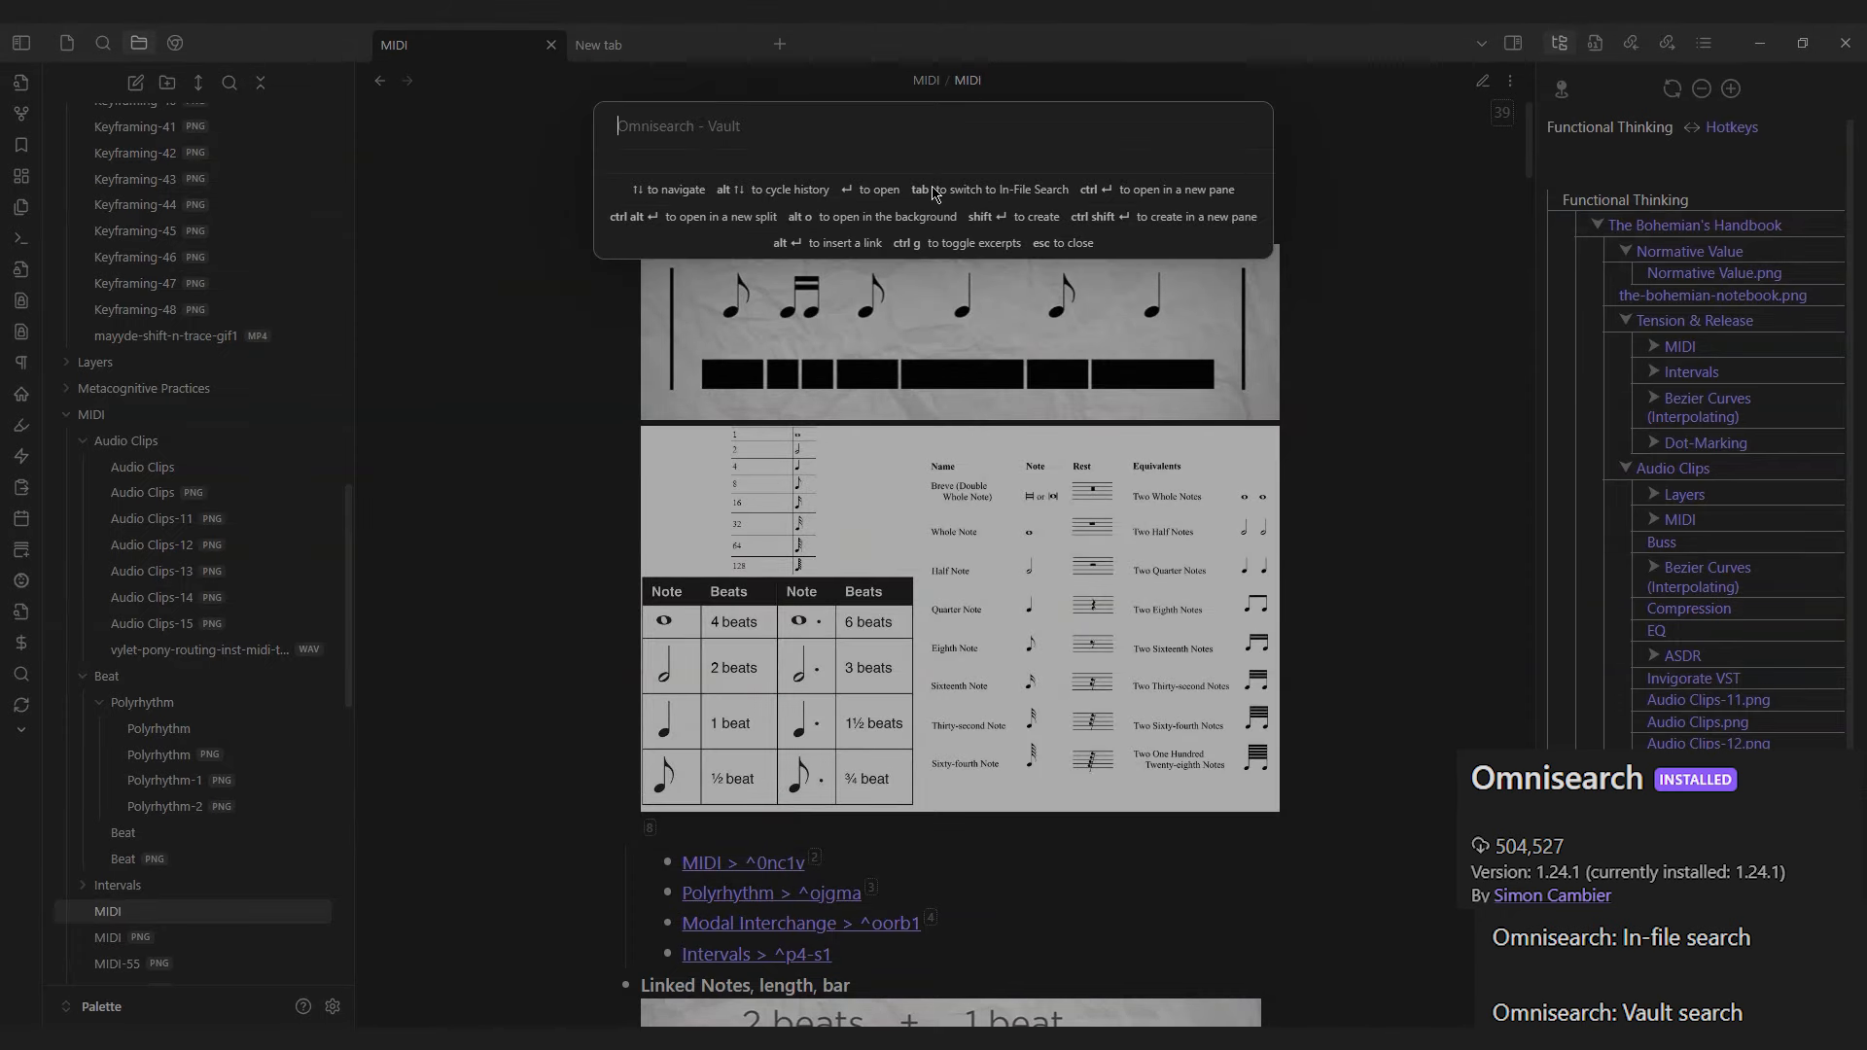
text(interval)
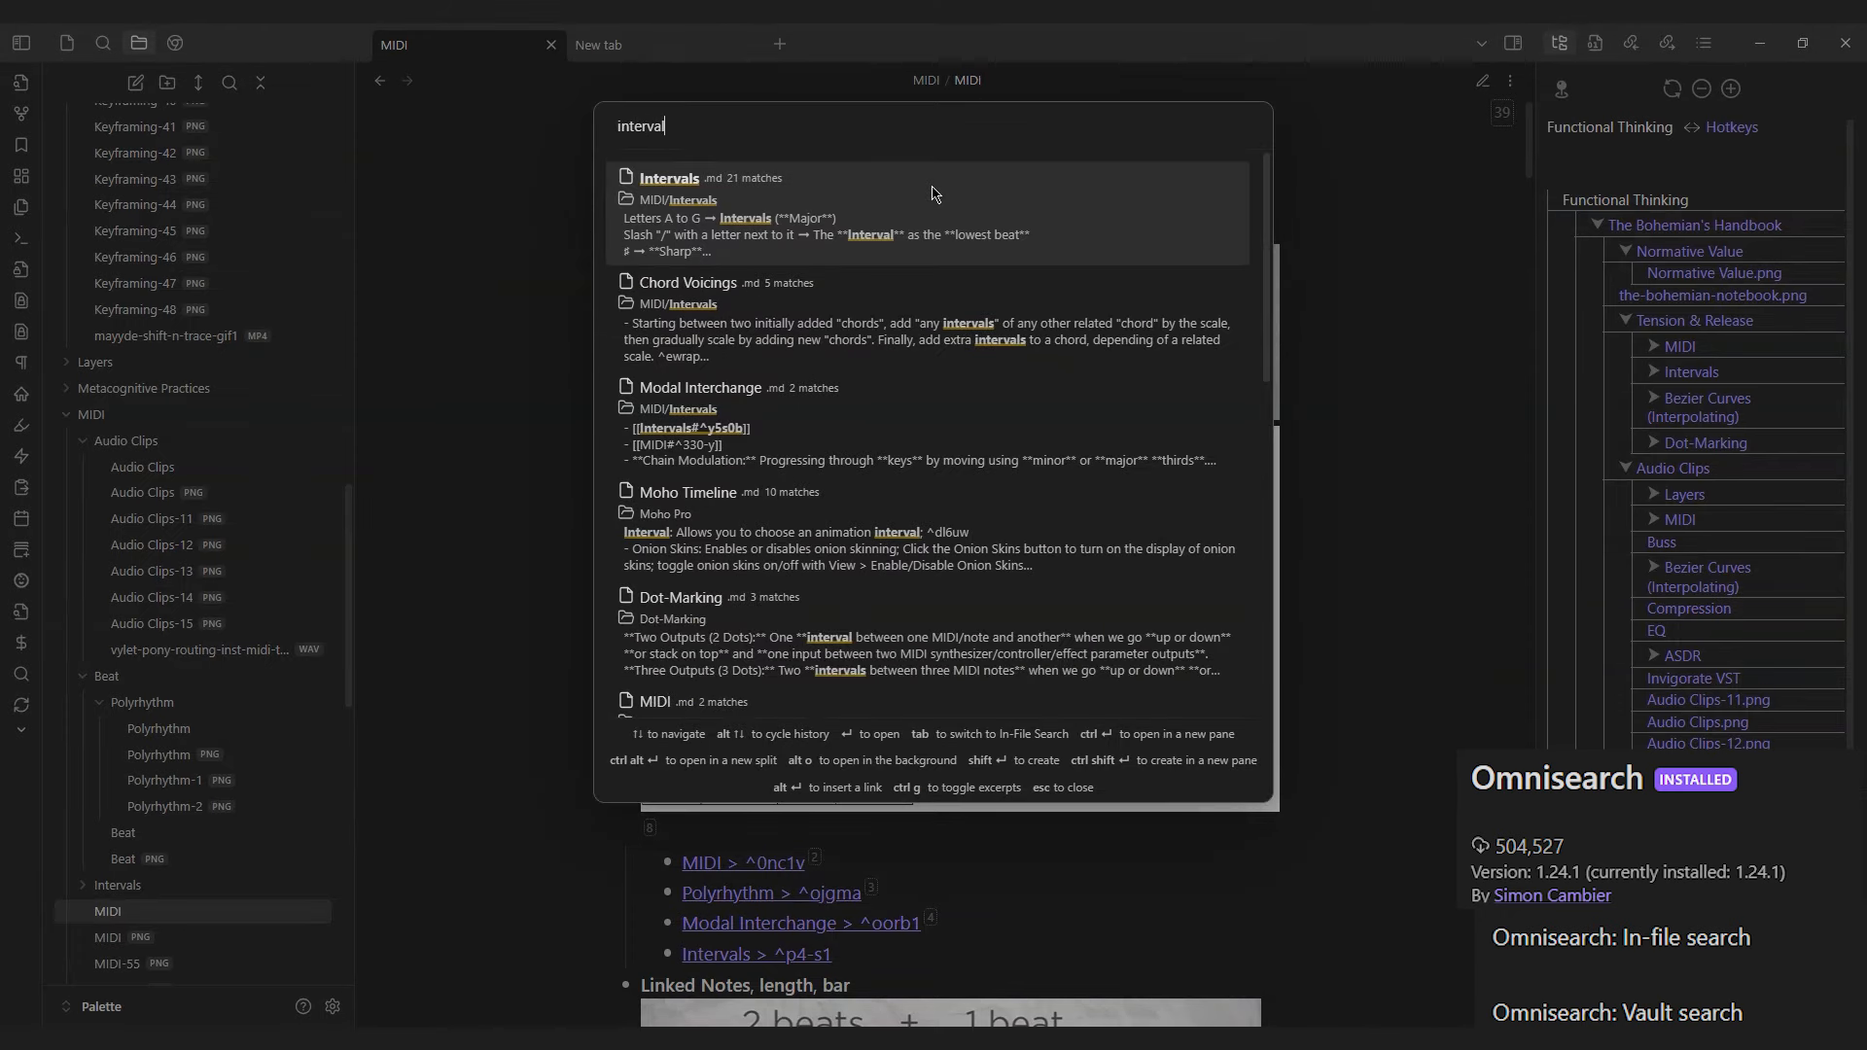
mouse_move(798, 229)
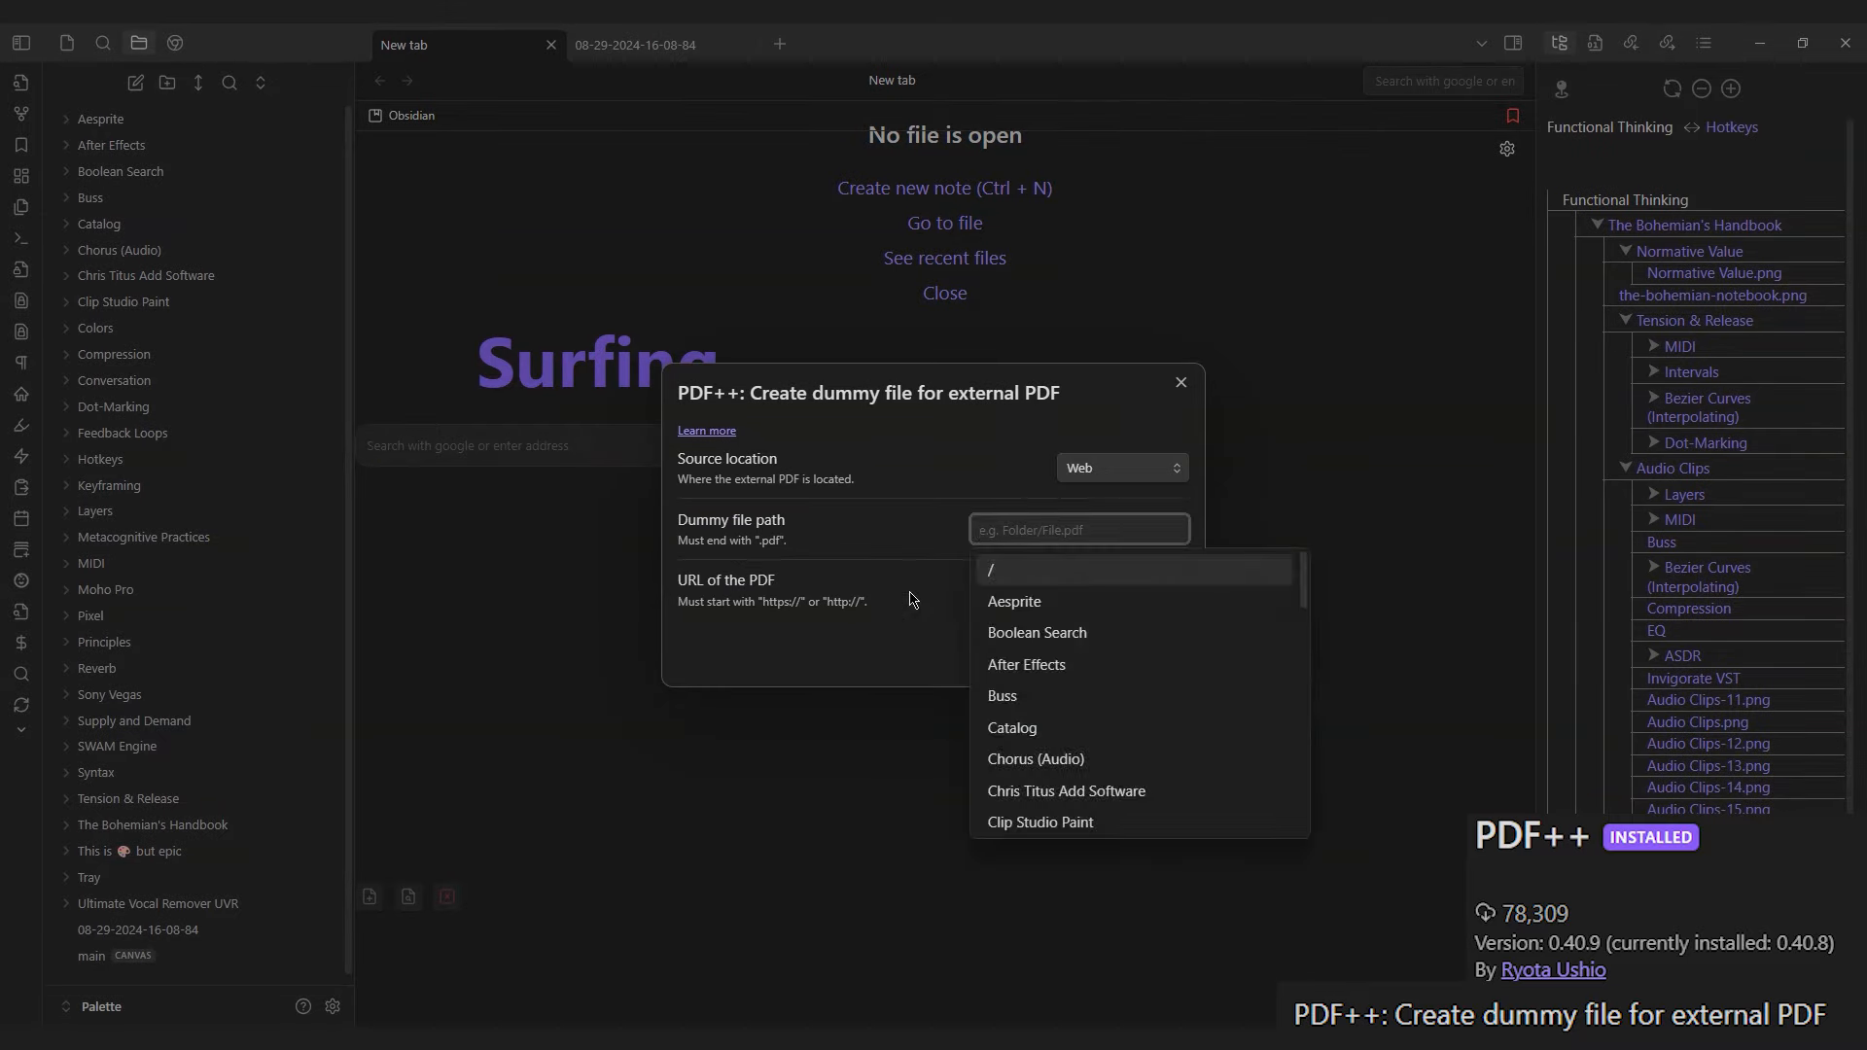
Step: Add a Better File Link to the MBxf1VORR0.png image from Downloads
click(1120, 466)
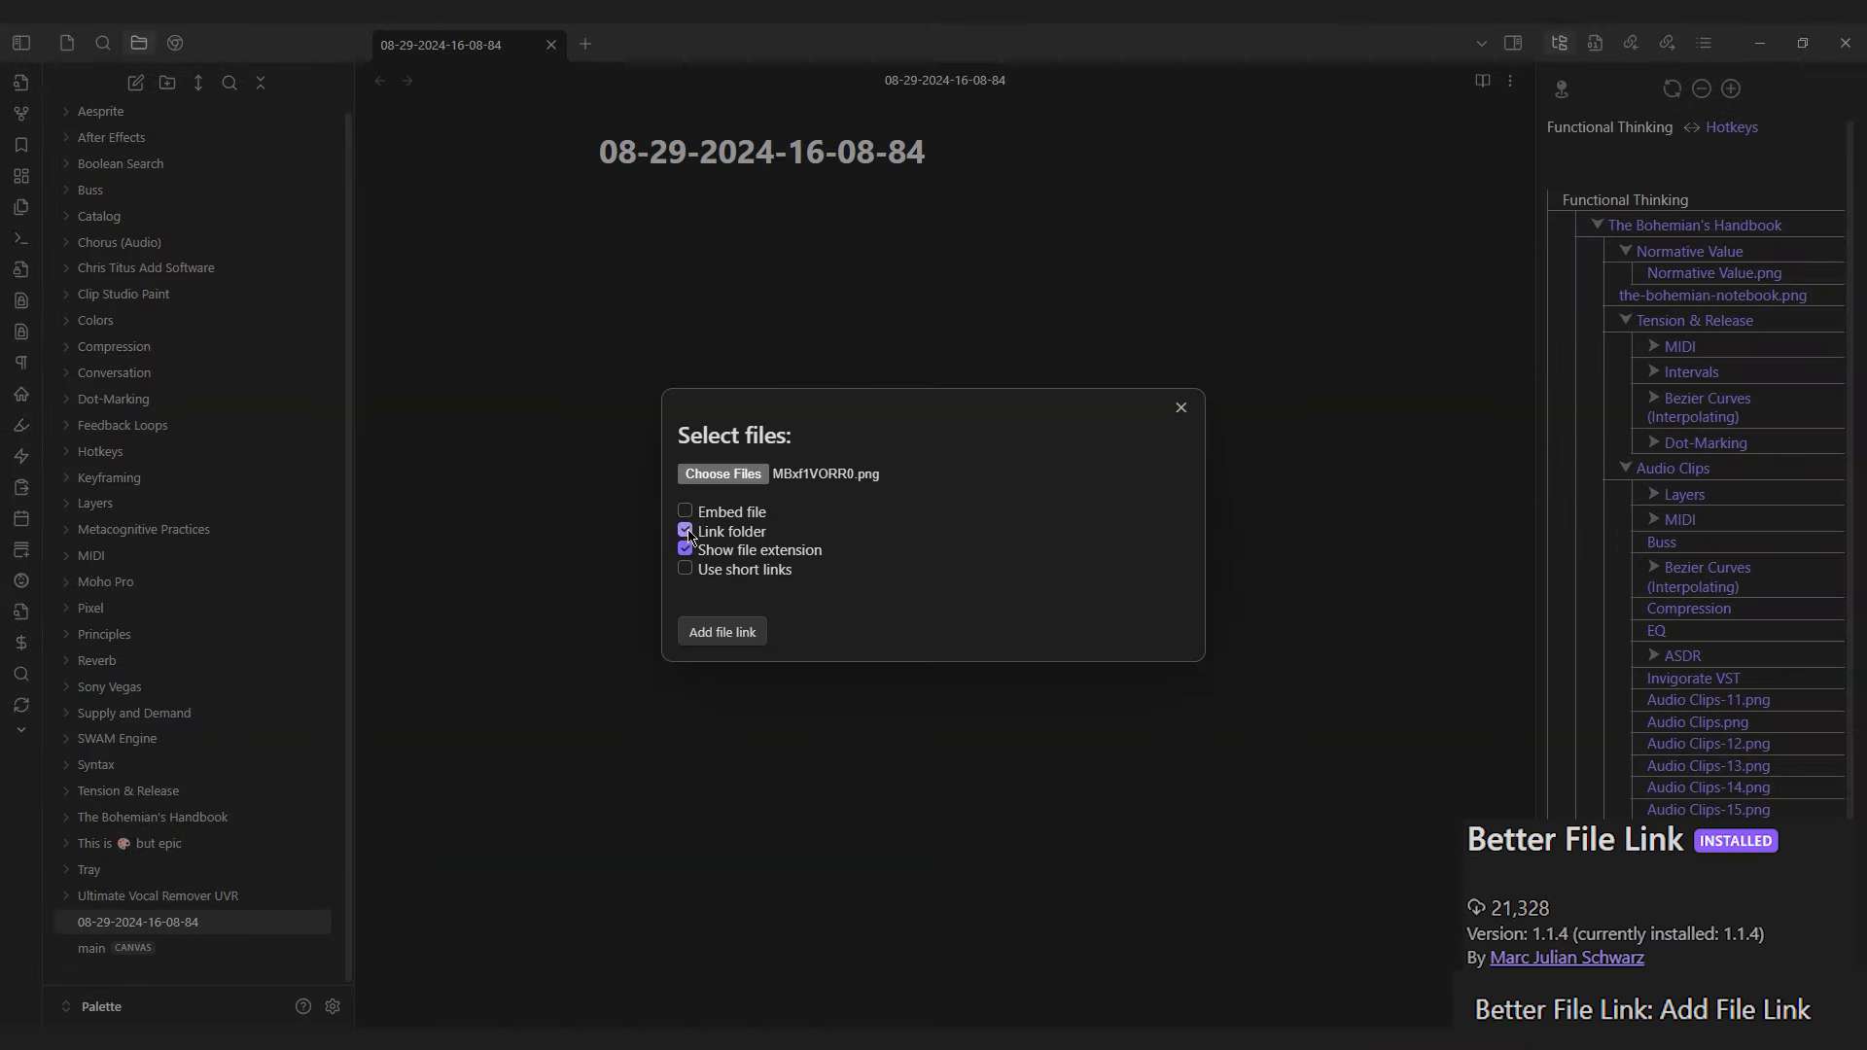
click(722, 630)
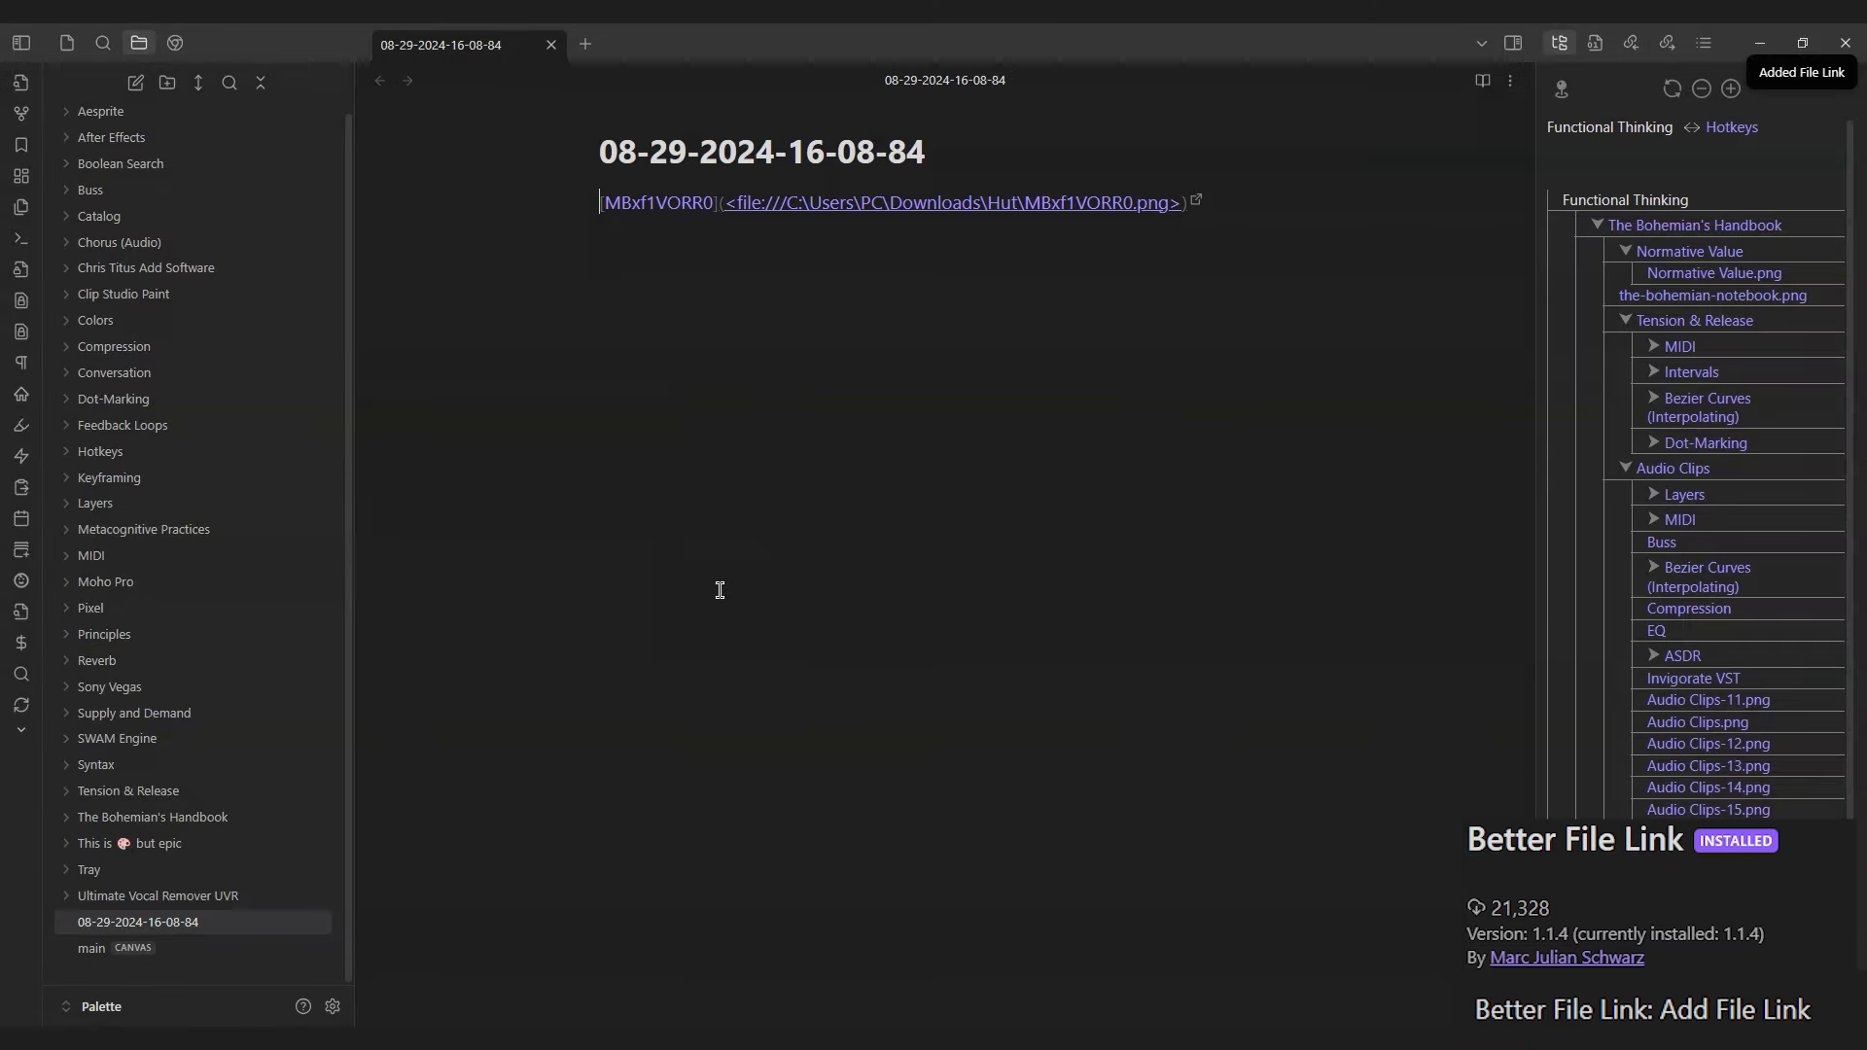